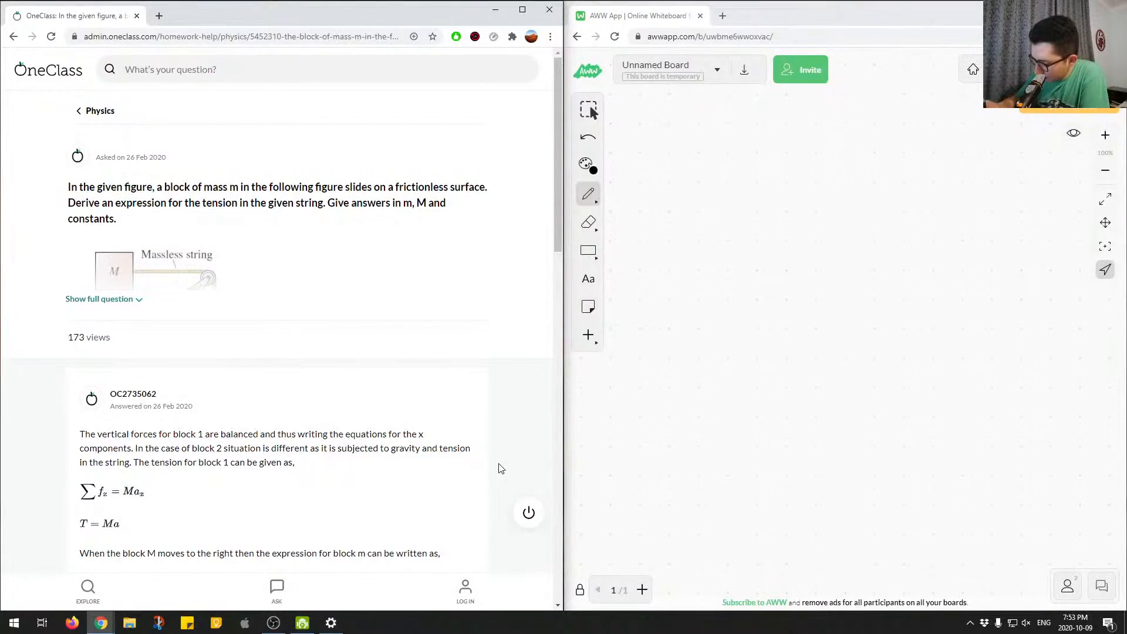
# - Handwrite the part label (2) at the top and bring the full pulley question into view
pyautogui.moveTo(708, 133); pyautogui.dragTo(705, 213)
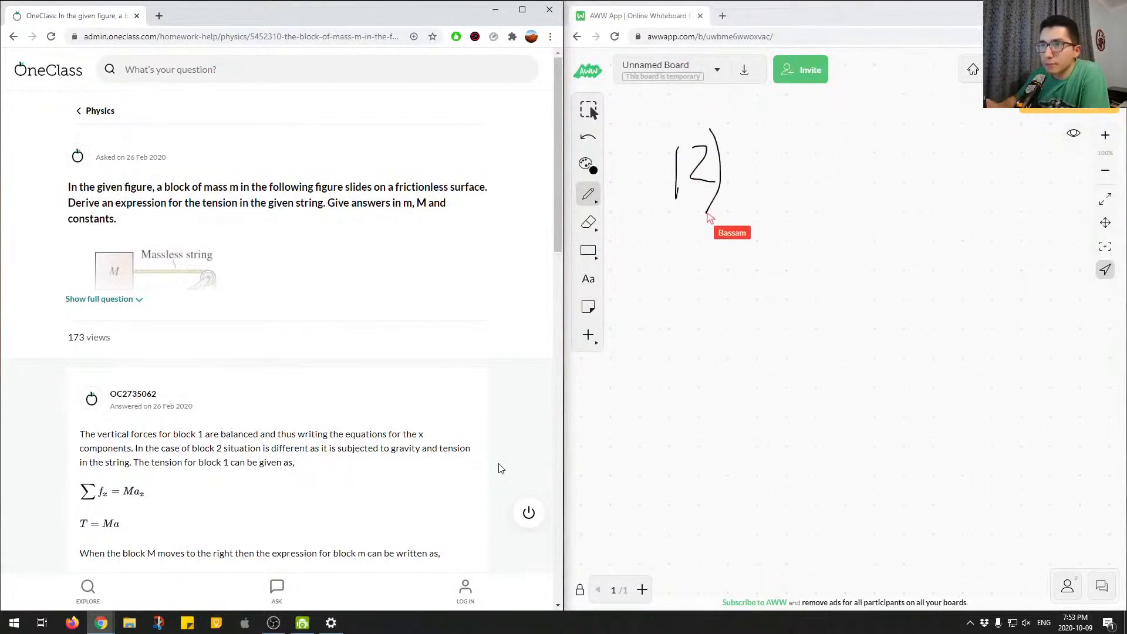
pyautogui.moveTo(480, 515)
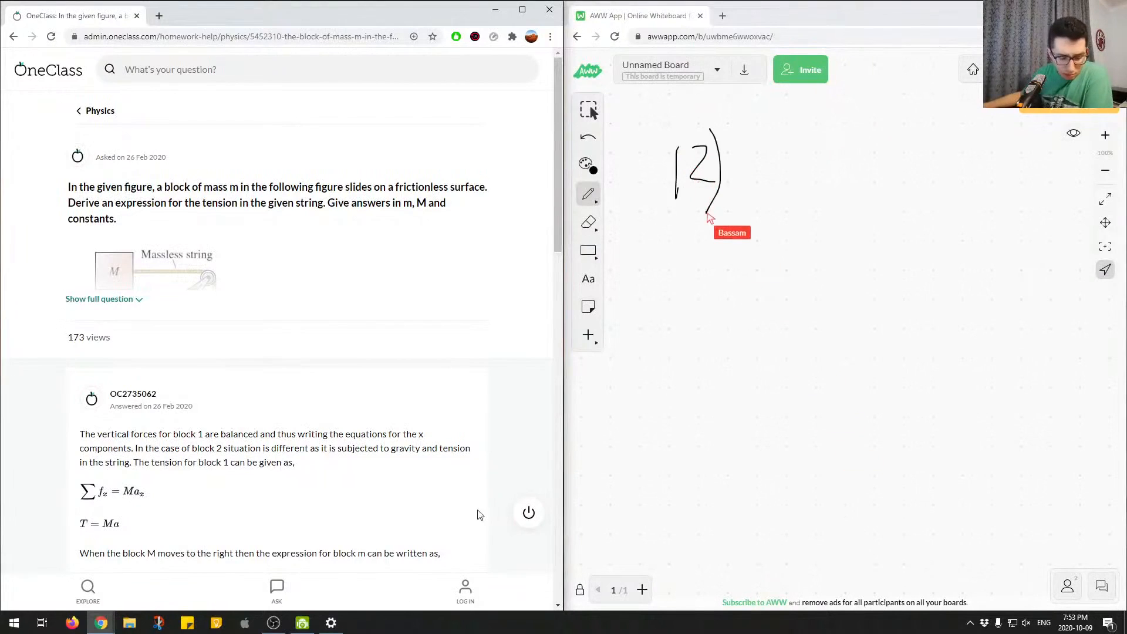
pyautogui.click(98, 299)
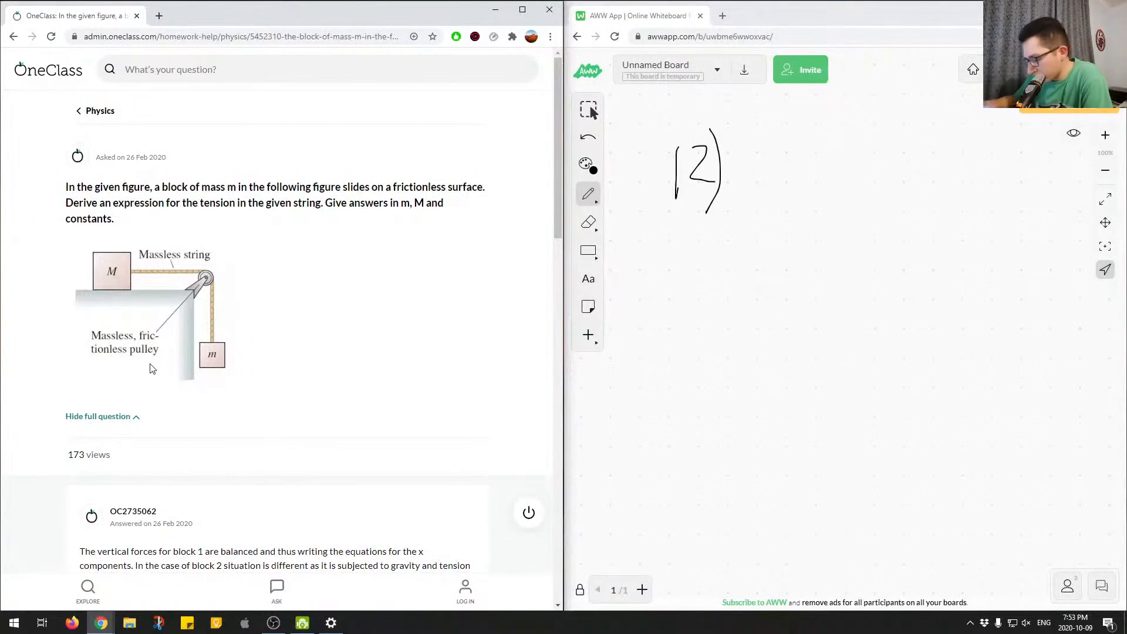
pyautogui.moveTo(708, 225)
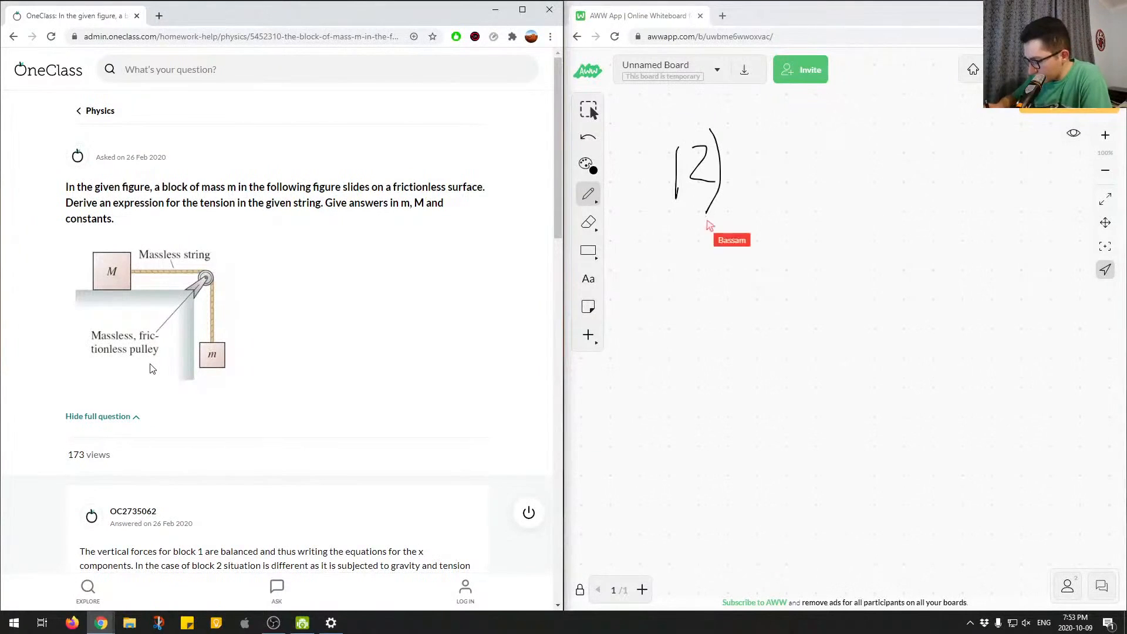
pyautogui.moveTo(707, 219); pyautogui.dragTo(760, 267)
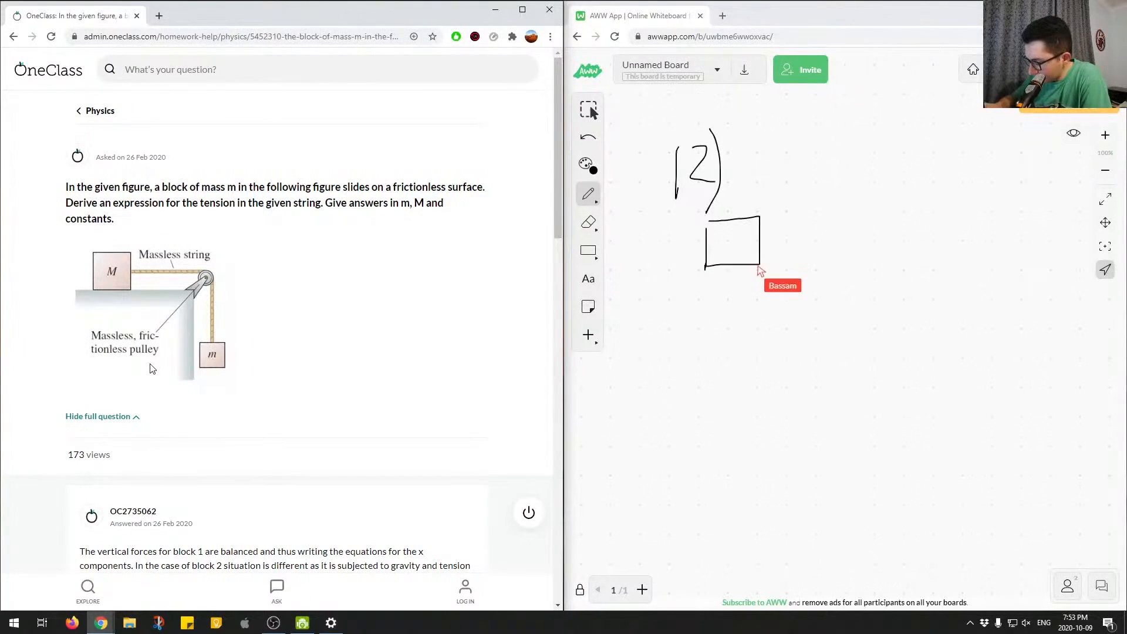
pyautogui.moveTo(762, 236); pyautogui.dragTo(885, 335)
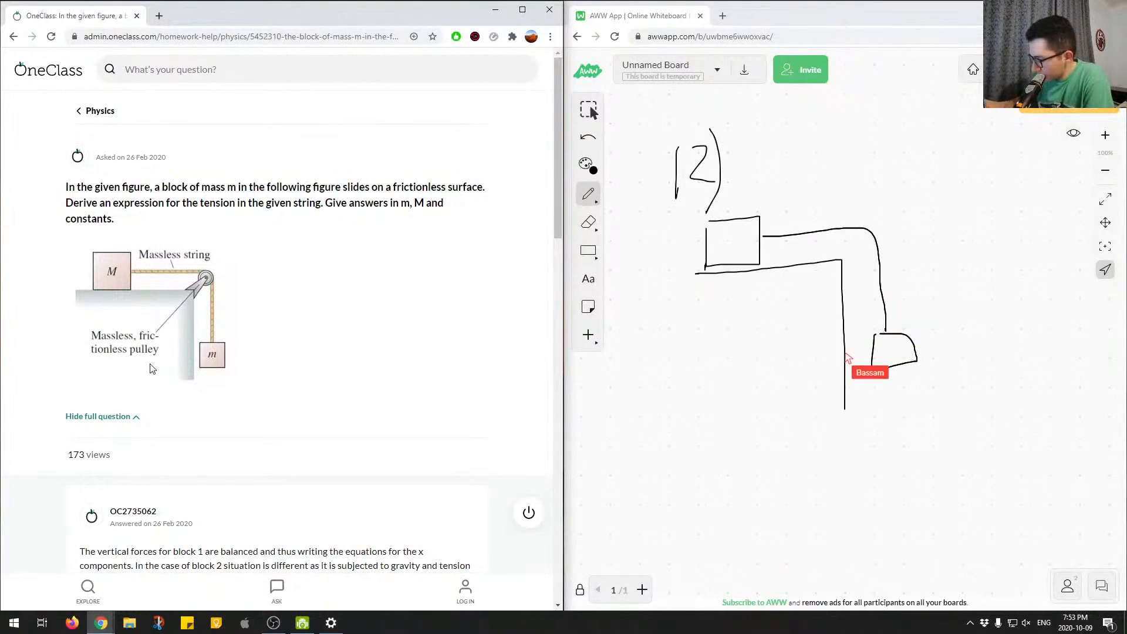
pyautogui.moveTo(848, 357); pyautogui.dragTo(866, 234)
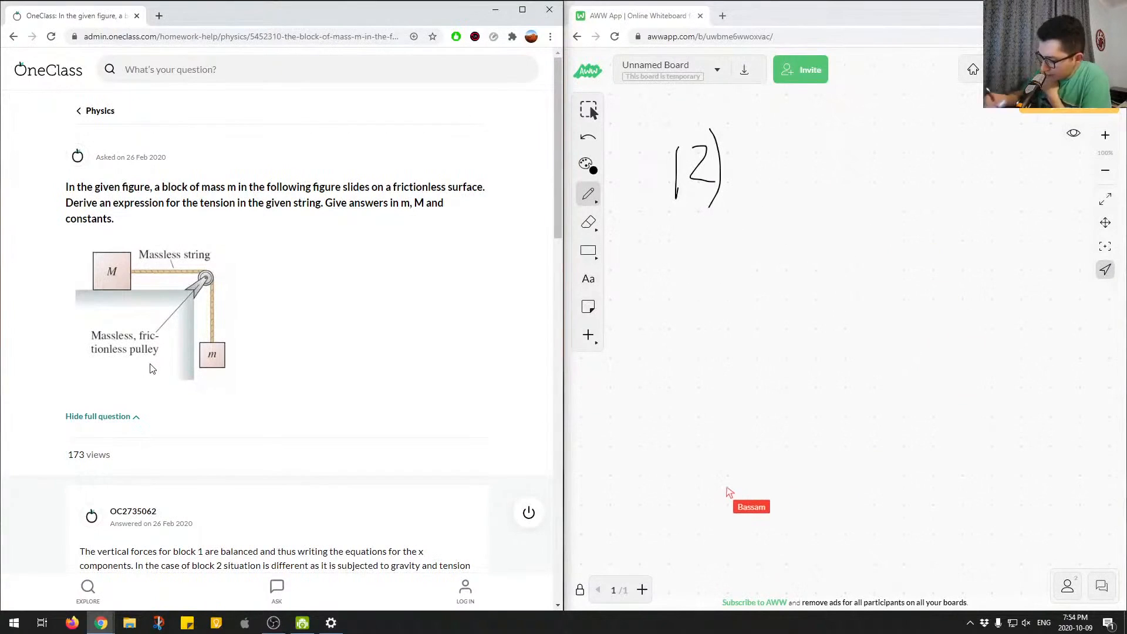
pyautogui.moveTo(108, 334)
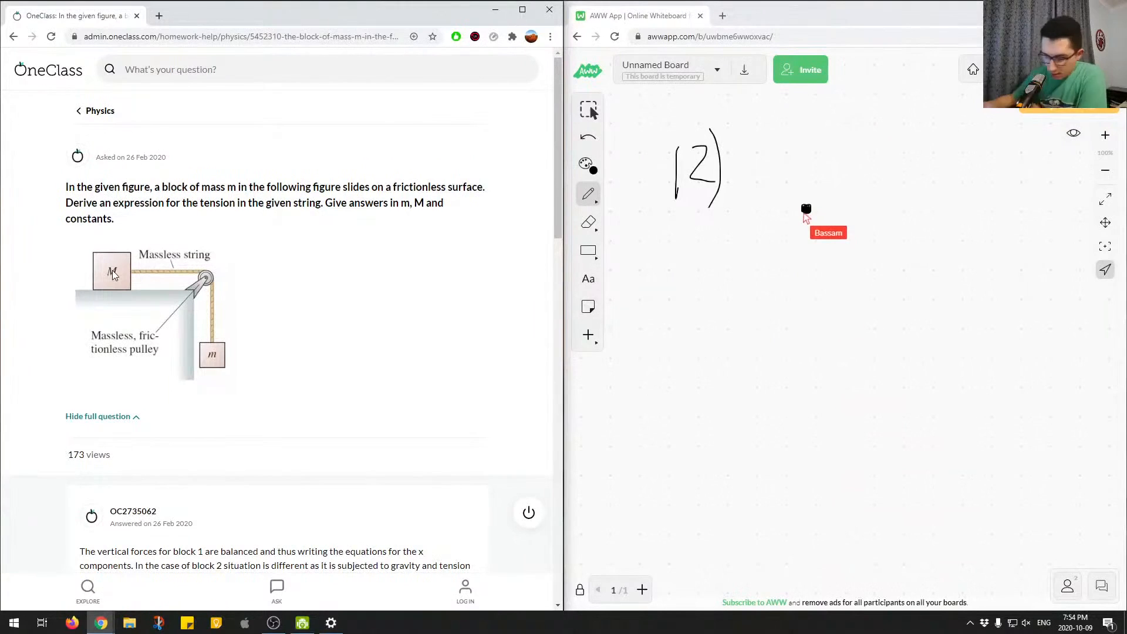
pyautogui.moveTo(863, 209)
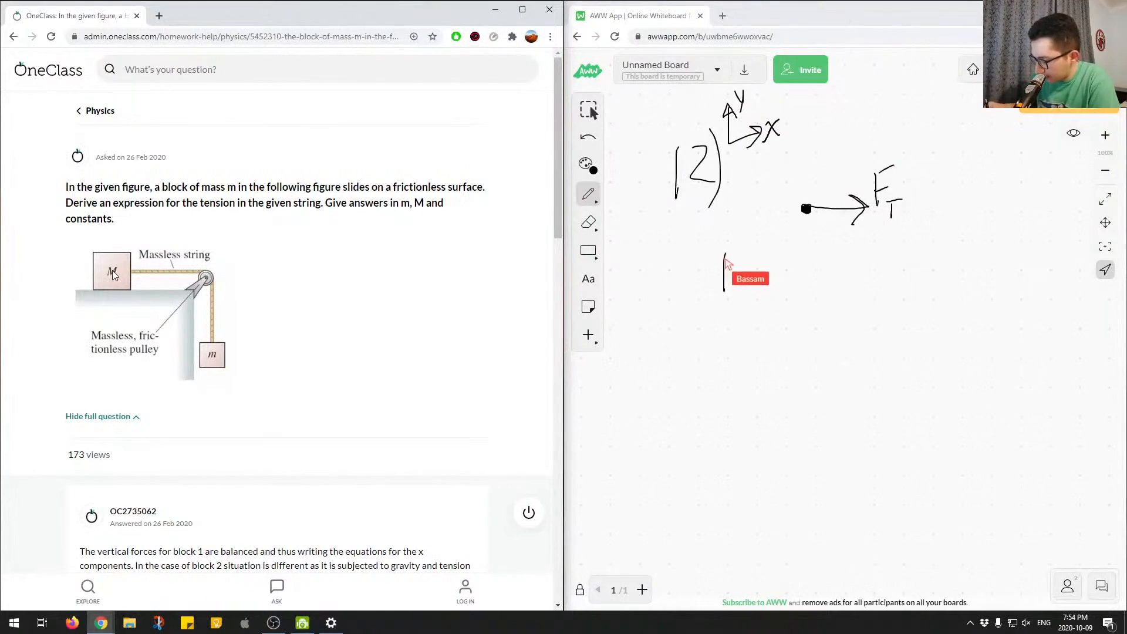
# - Label the tension arrow F_T and write the horizontal equation F_T = M a_x
pyautogui.moveTo(726, 255); pyautogui.dragTo(740, 295)
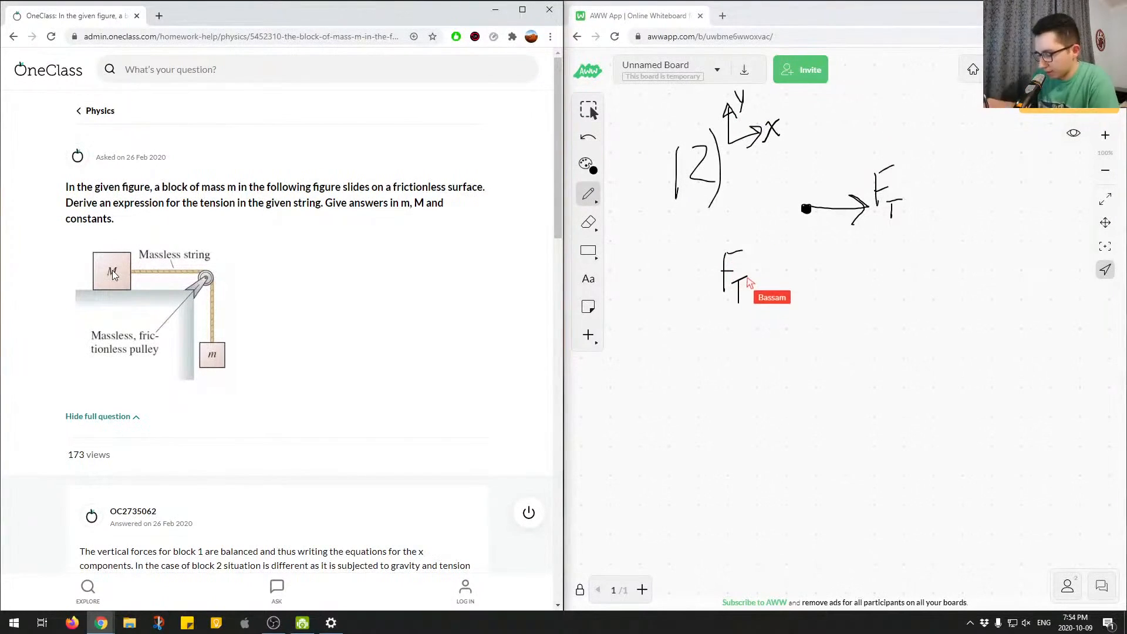
pyautogui.moveTo(759, 271); pyautogui.dragTo(769, 271)
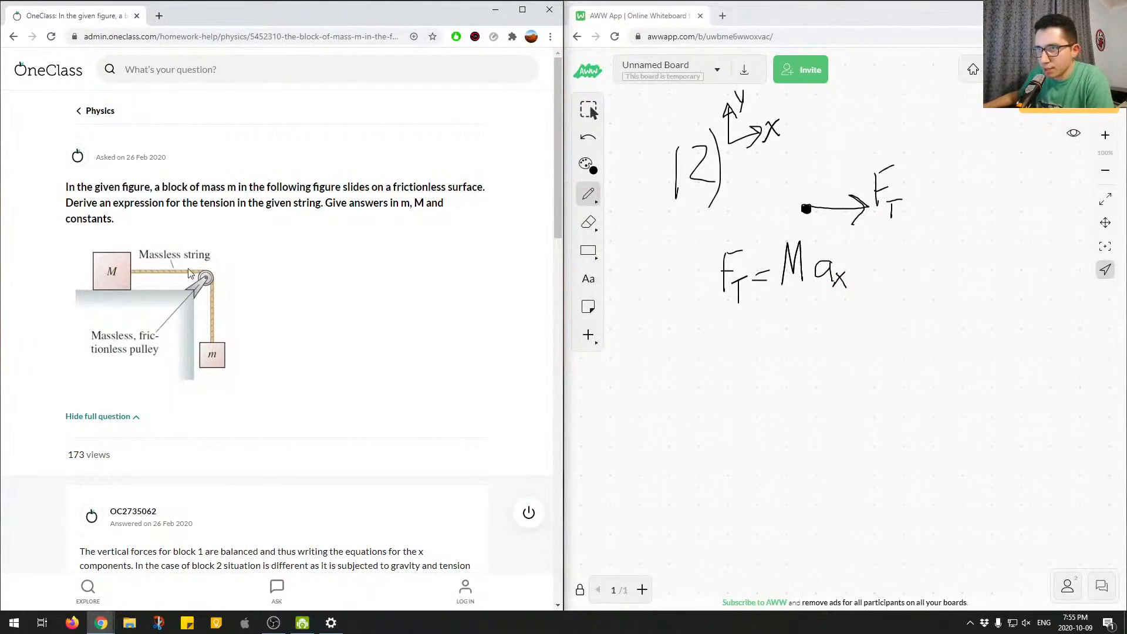
pyautogui.moveTo(216, 318)
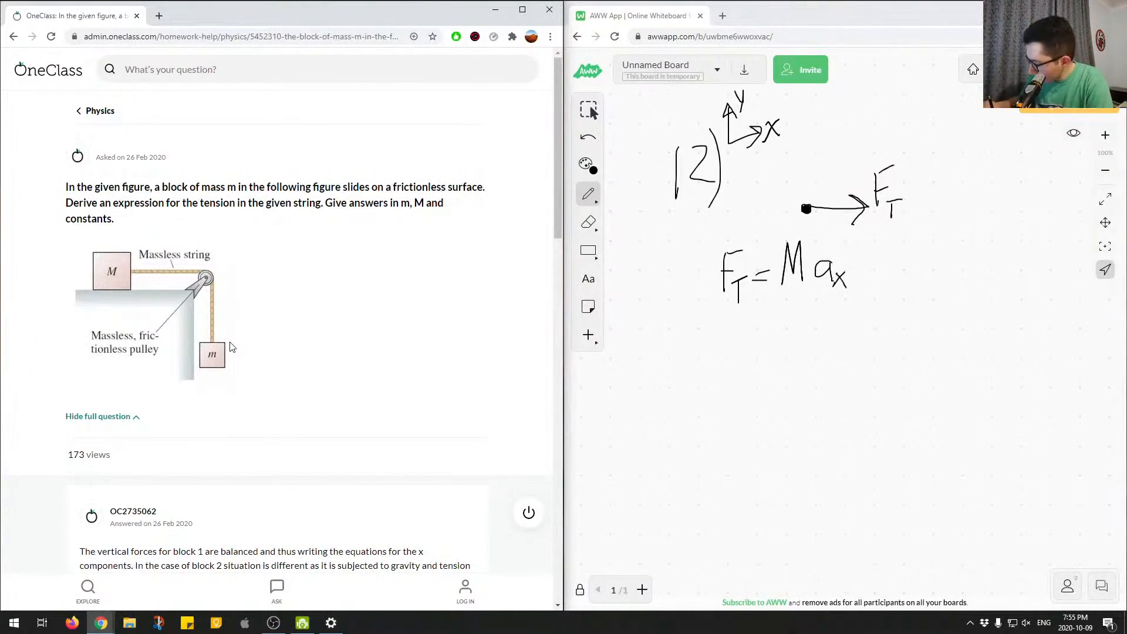
pyautogui.moveTo(810, 395)
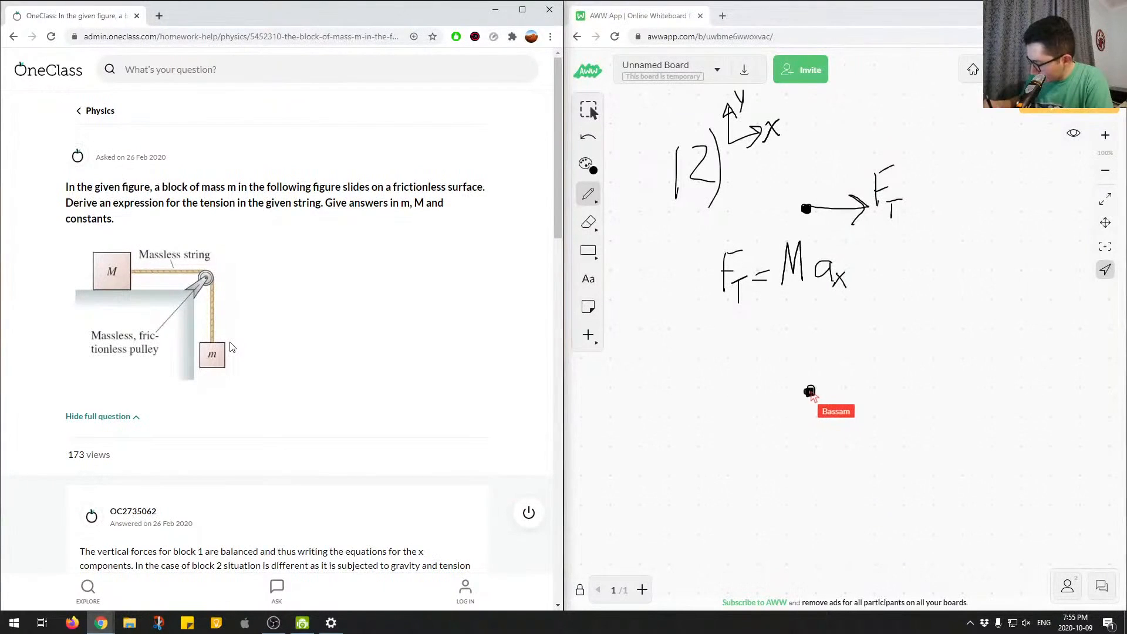
# - Move the tension arrow diagram to the left to make room for the hanging block
pyautogui.moveTo(811, 392); pyautogui.dragTo(813, 331)
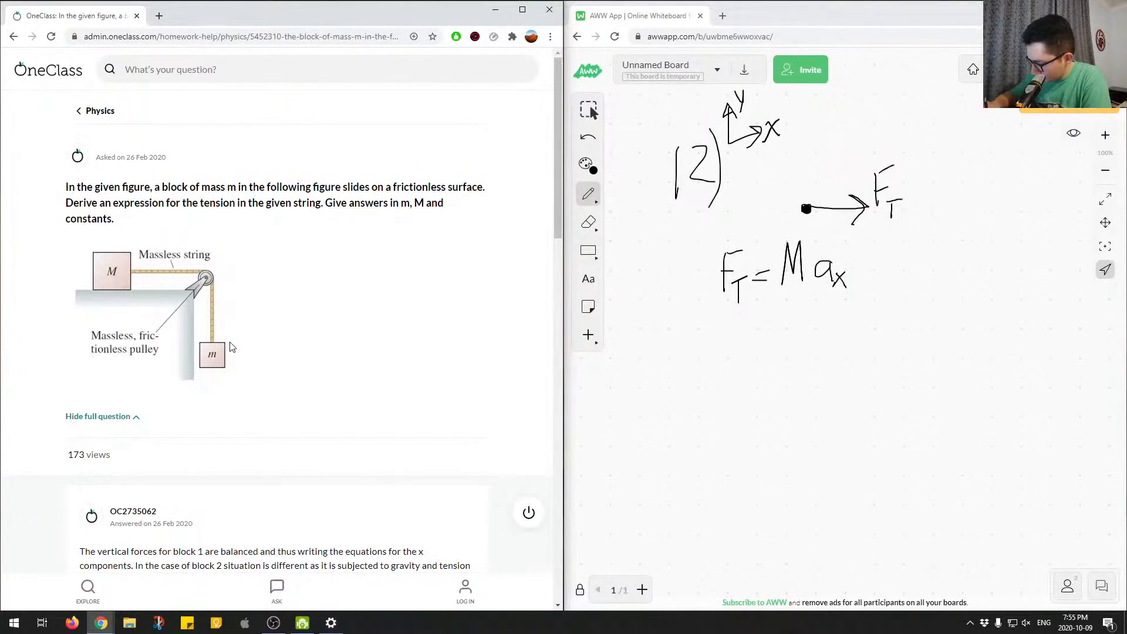
pyautogui.moveTo(872, 220)
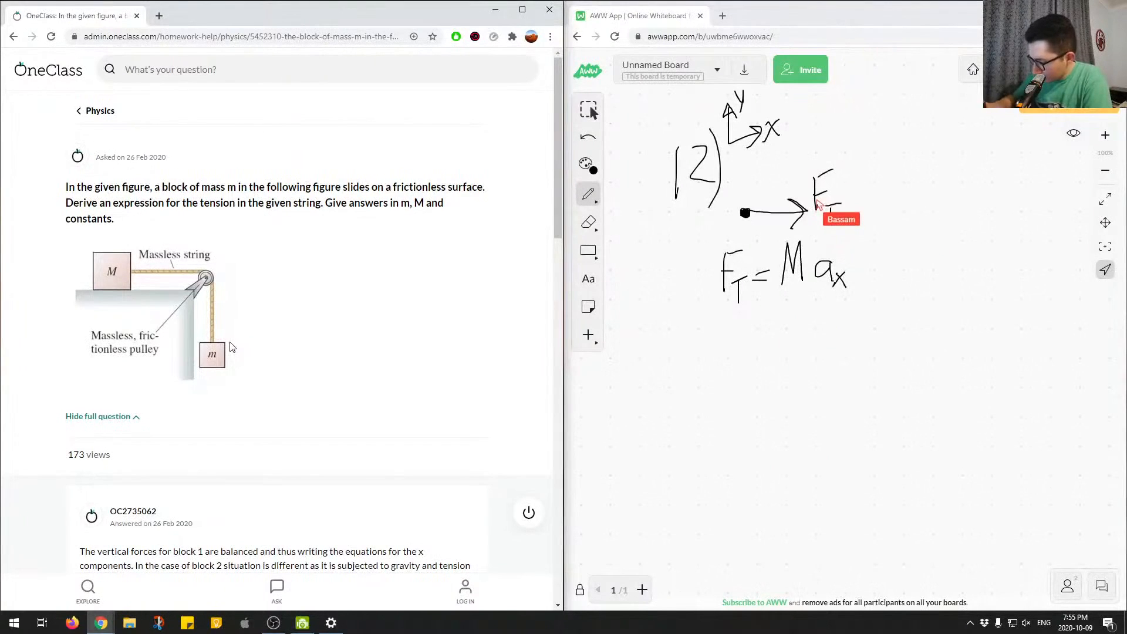
pyautogui.moveTo(947, 203)
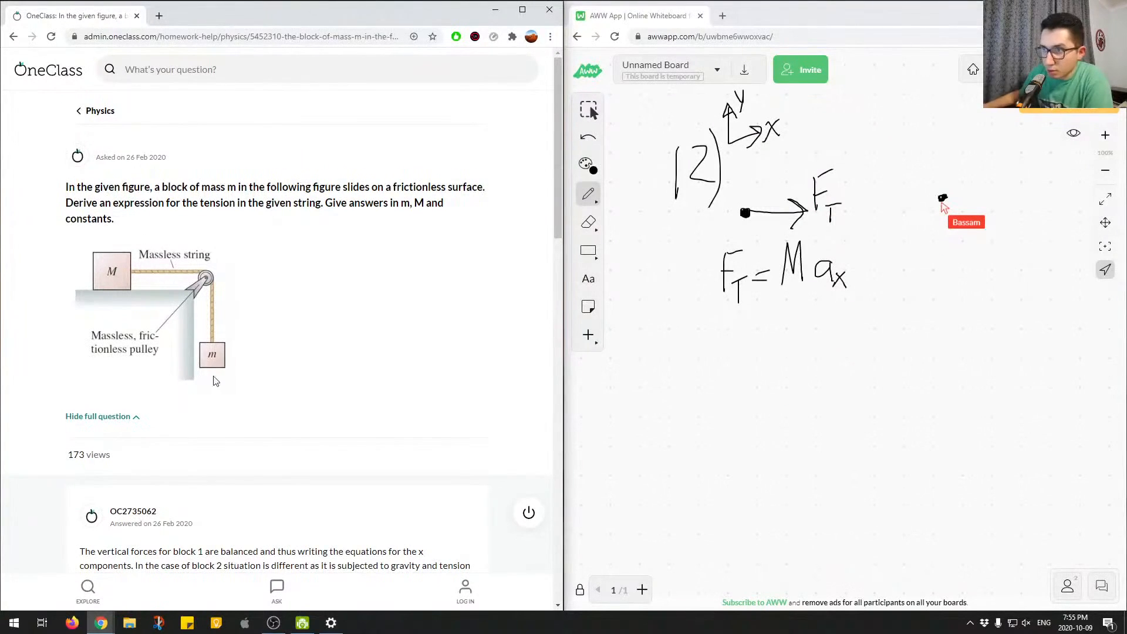
pyautogui.moveTo(214, 368)
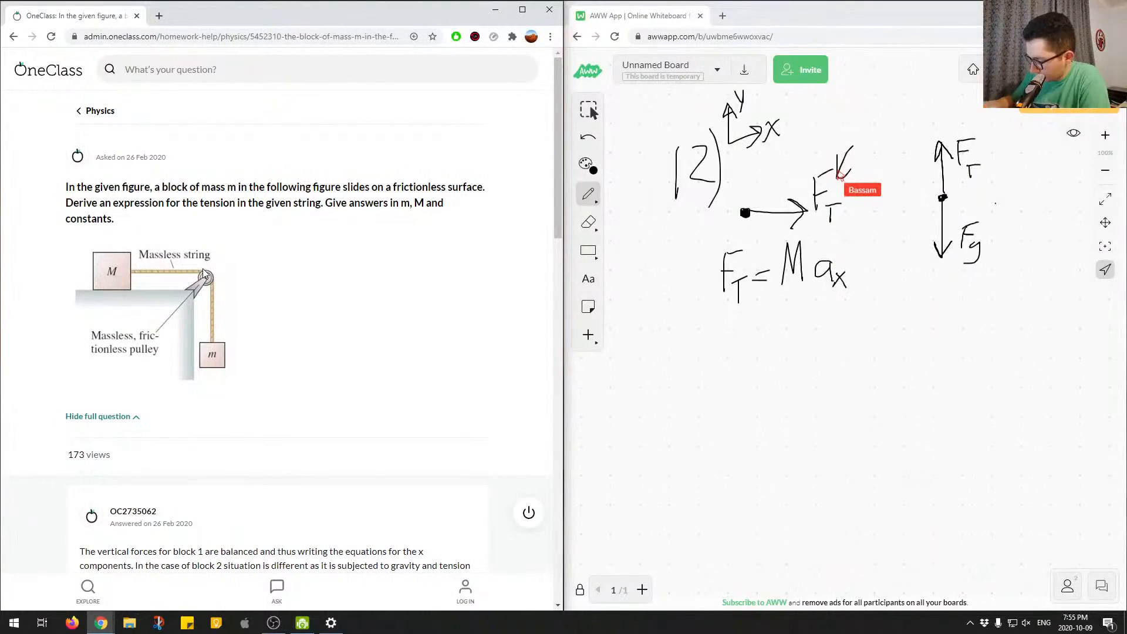
pyautogui.moveTo(992, 186)
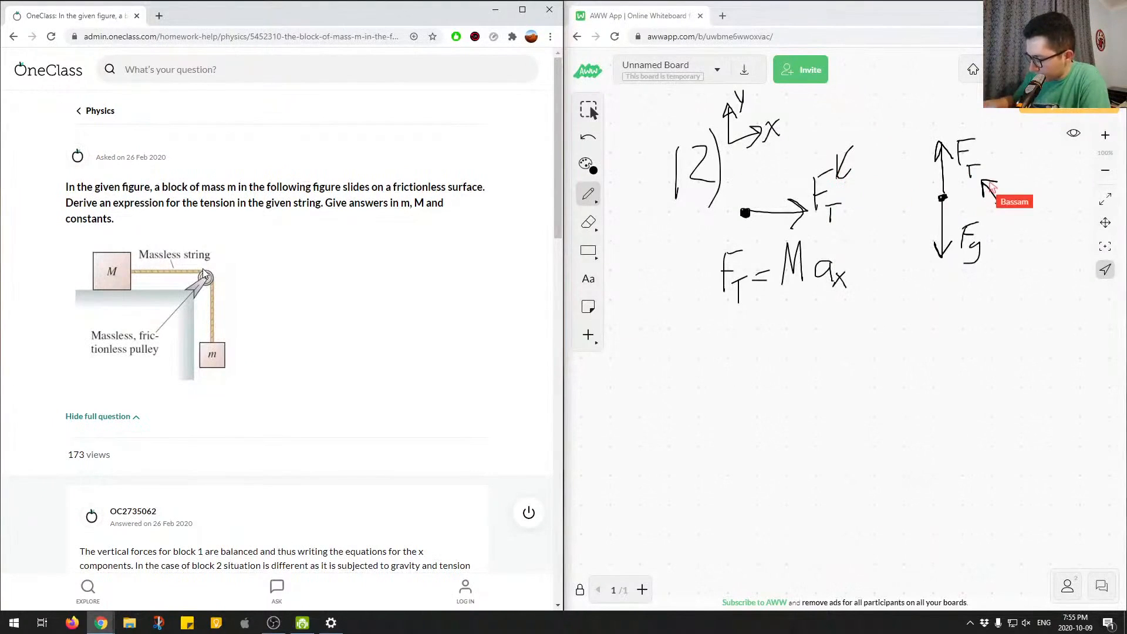
pyautogui.moveTo(992, 187)
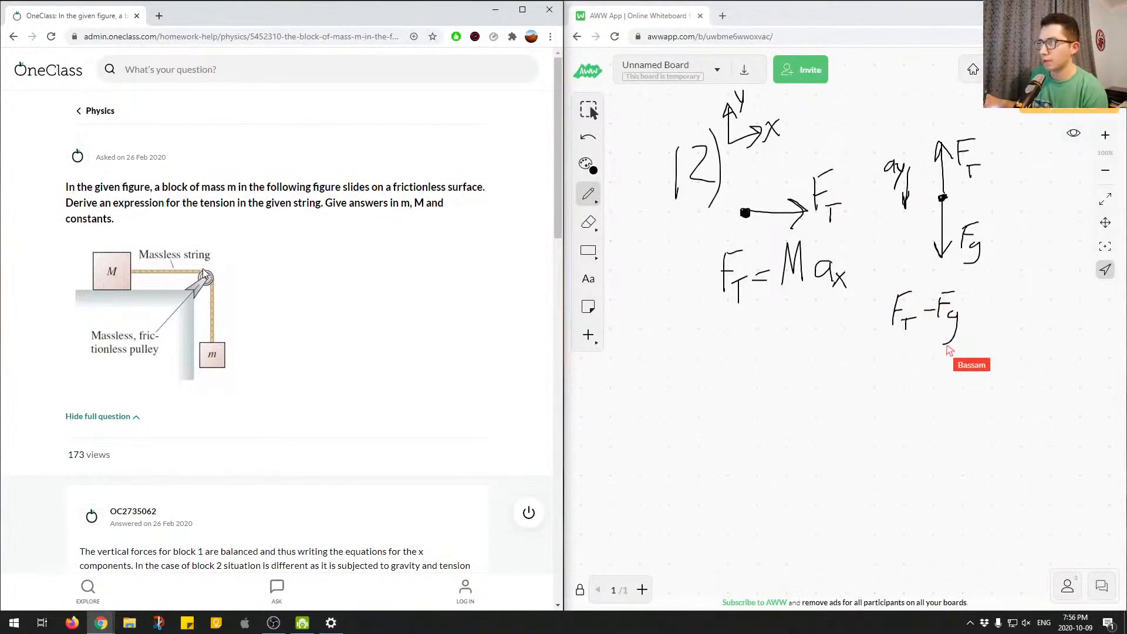
# - Write F_T − F_g = −m a_y and begin rewriting it with mg for F_g
pyautogui.moveTo(971, 308); pyautogui.dragTo(989, 309)
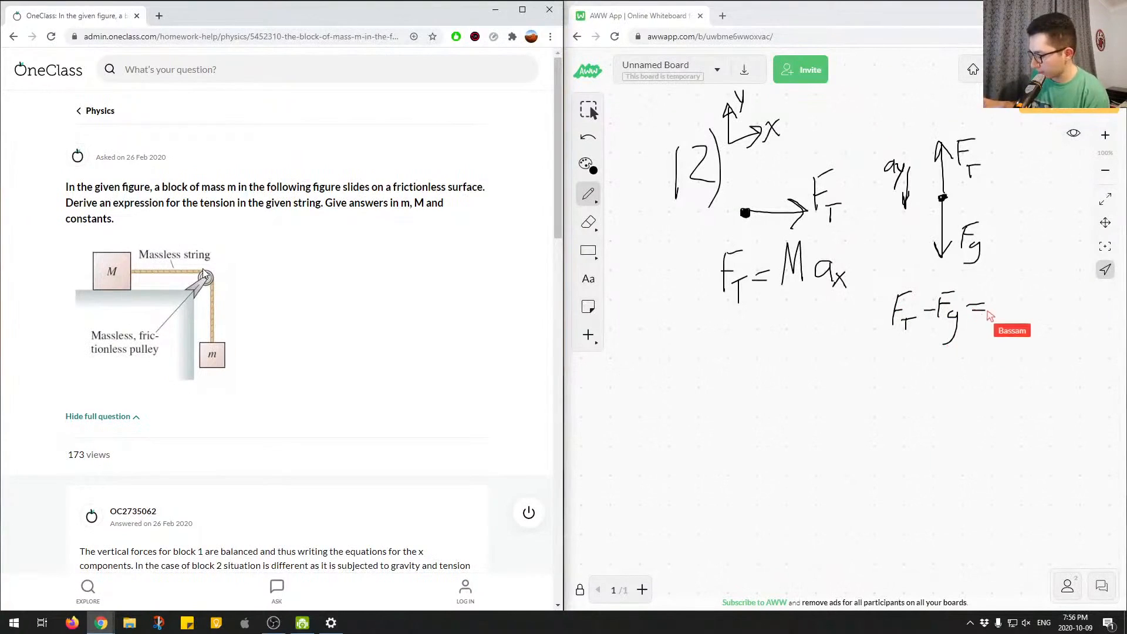
pyautogui.moveTo(999, 305); pyautogui.dragTo(1028, 313)
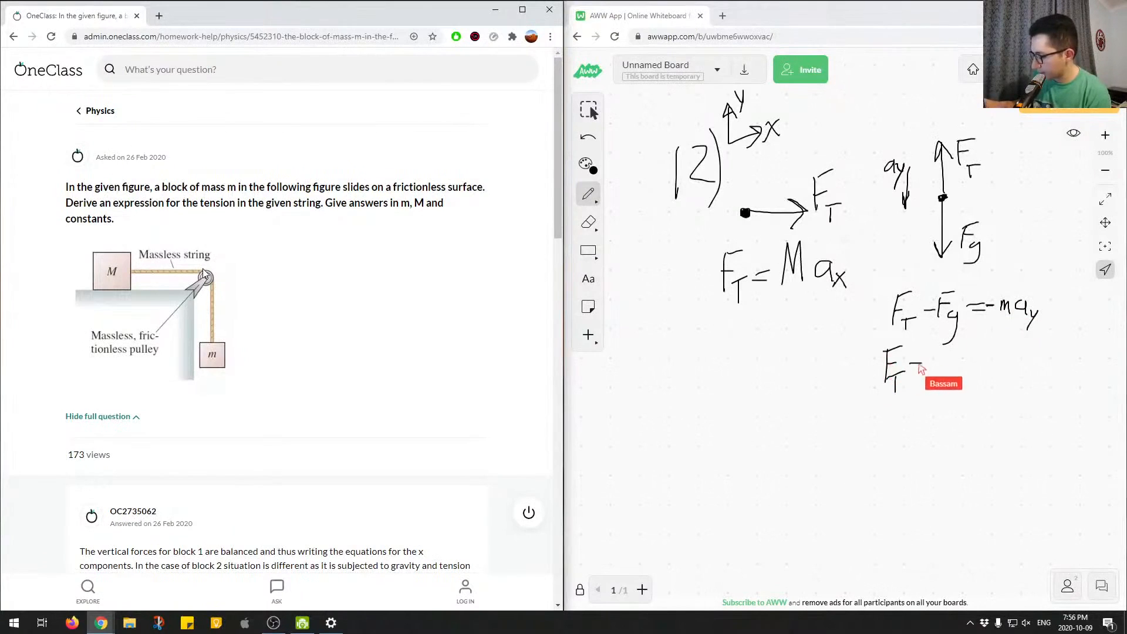
pyautogui.write('mg')
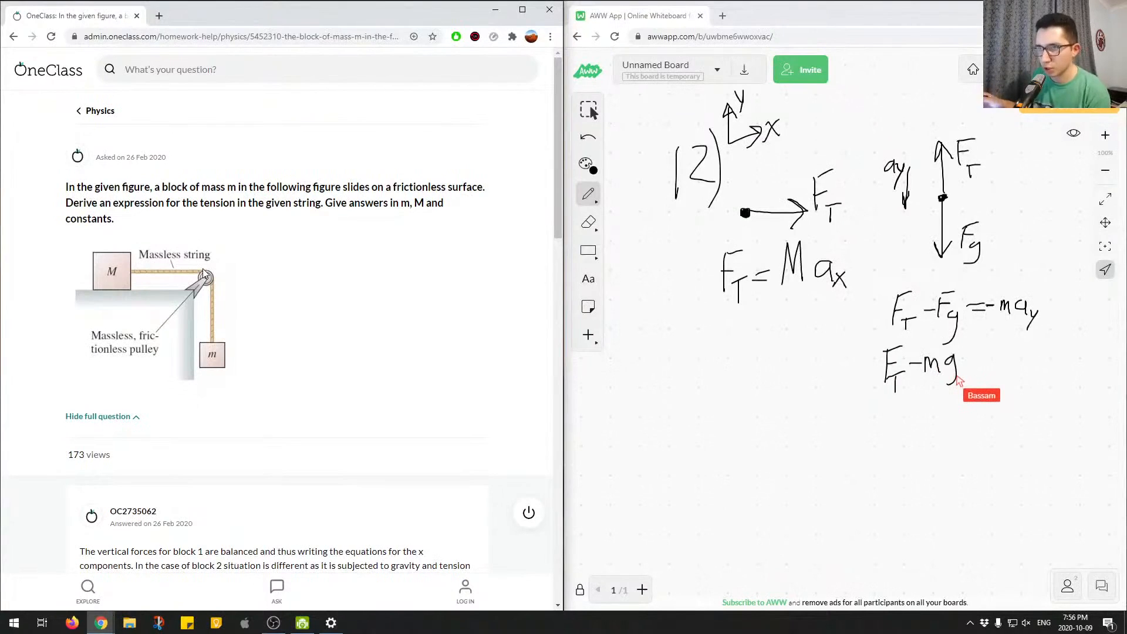
pyautogui.moveTo(958, 381)
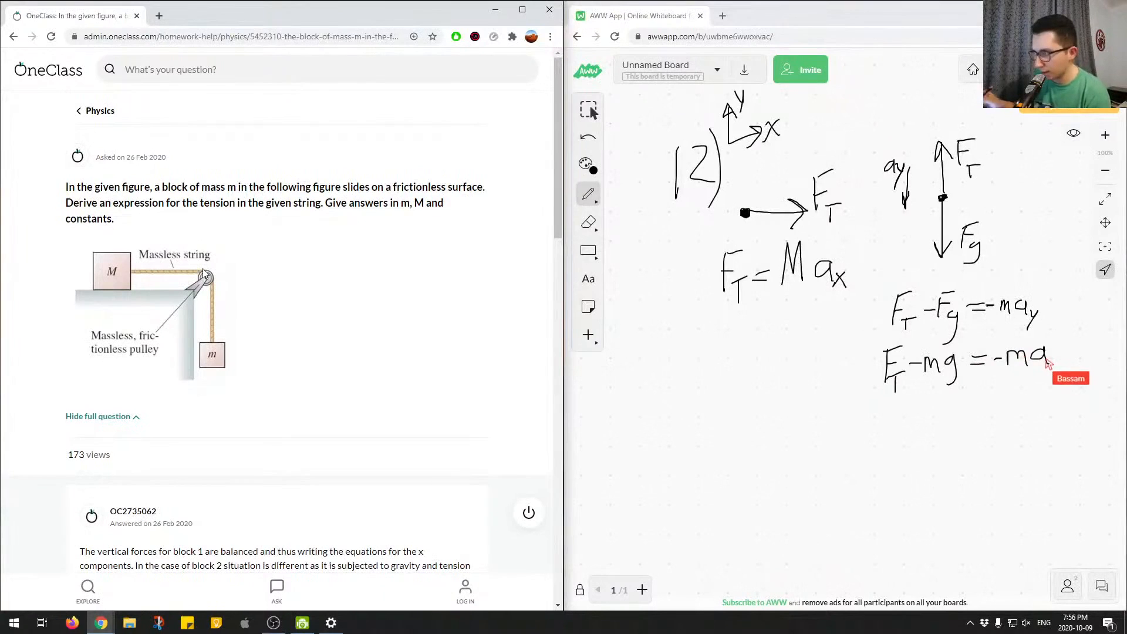
pyautogui.moveTo(1051, 388)
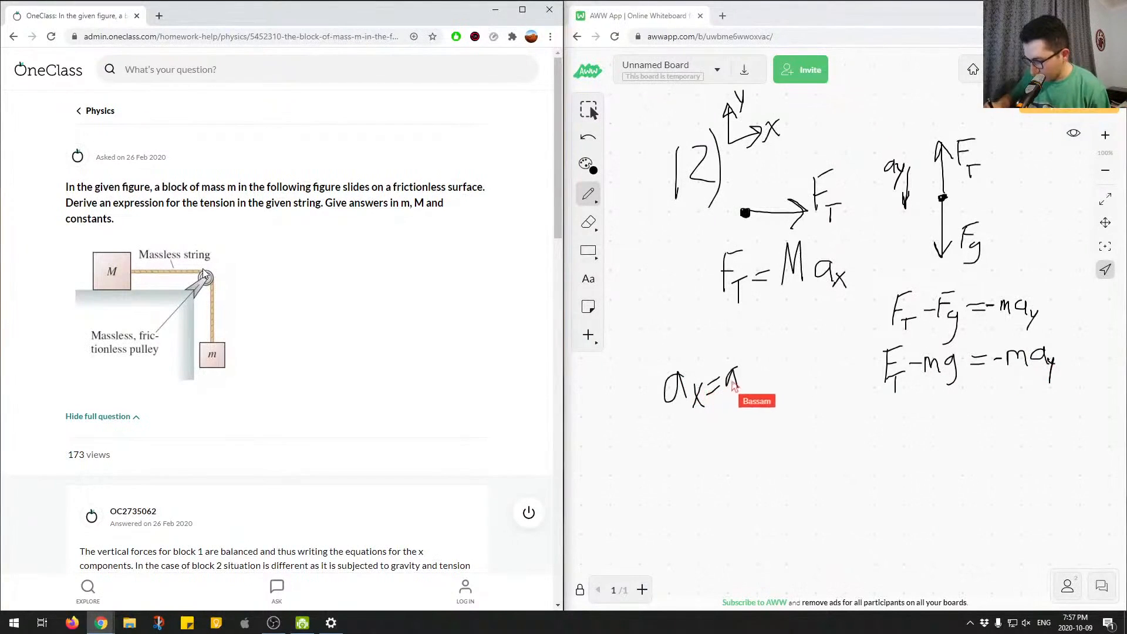
# - Set a_x = a and derive F_T/M = a beneath F_T = Ma
pyautogui.moveTo(748, 373); pyautogui.dragTo(759, 392)
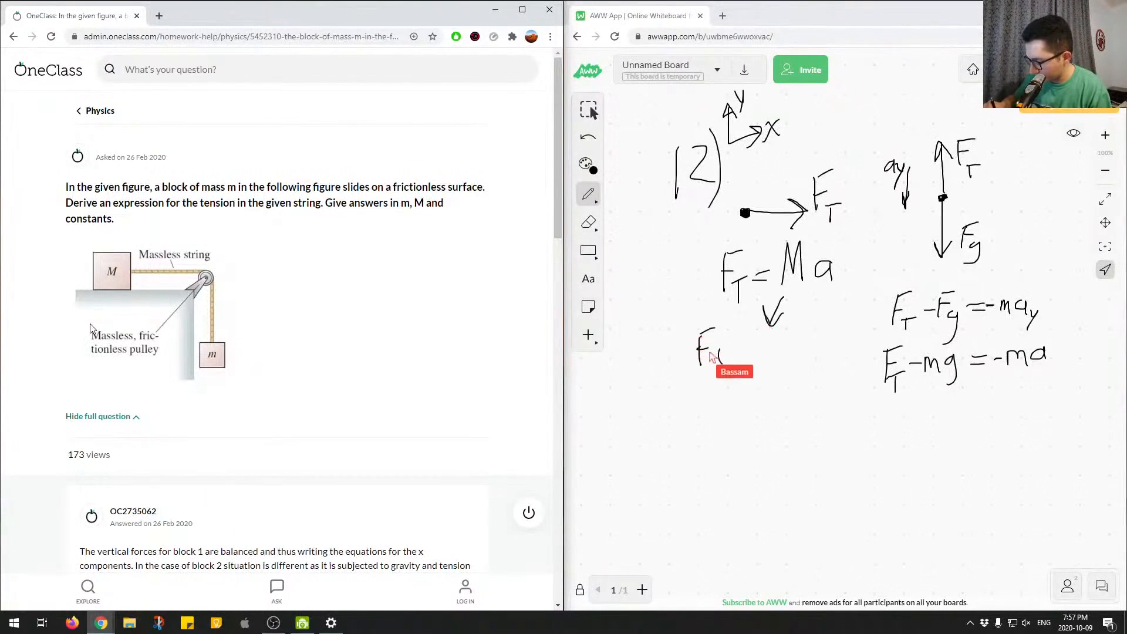
pyautogui.moveTo(694, 366); pyautogui.dragTo(729, 416)
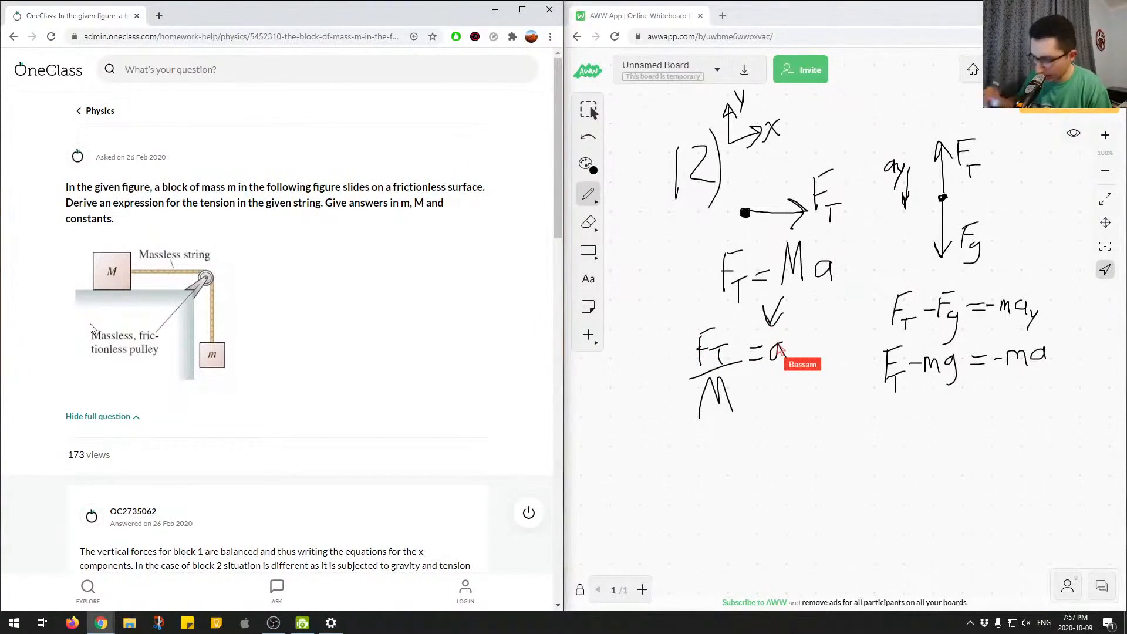
pyautogui.moveTo(780, 352); pyautogui.dragTo(848, 359)
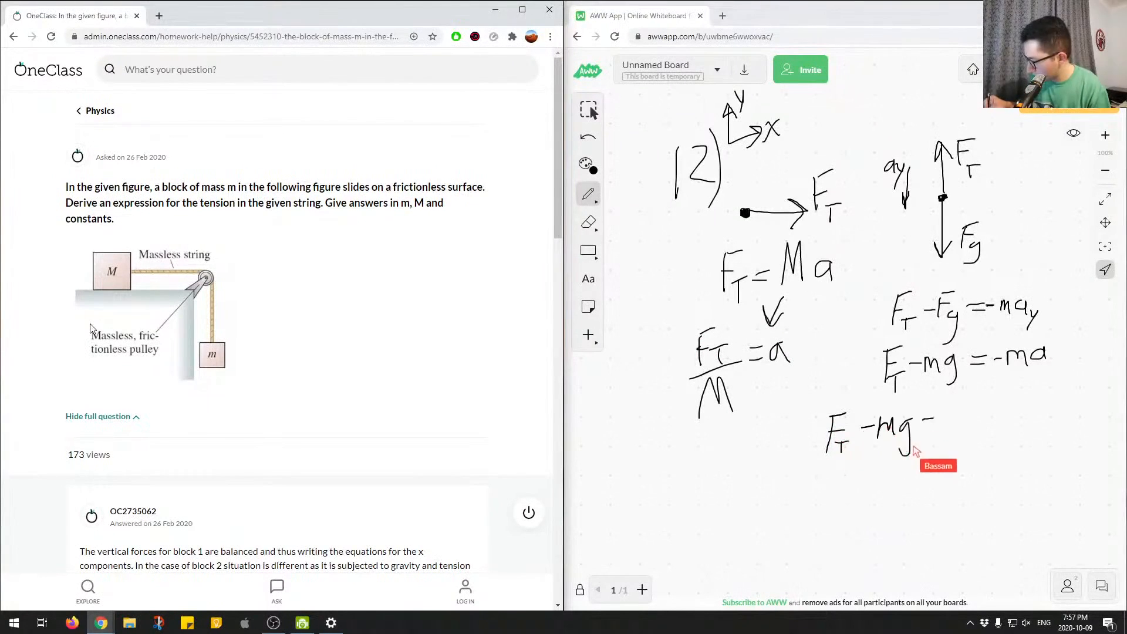
# - Write F_T − mg = −m F_T/M, substituting the acceleration into the vertical equation
pyautogui.moveTo(927, 427); pyautogui.dragTo(978, 423)
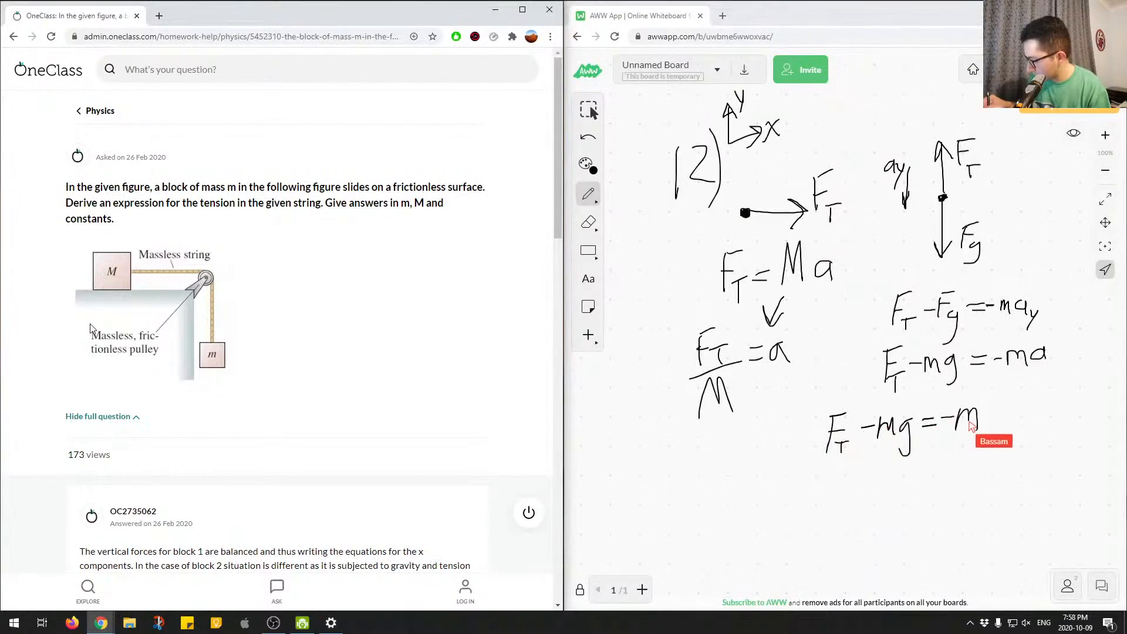
pyautogui.moveTo(992, 428); pyautogui.dragTo(1003, 403)
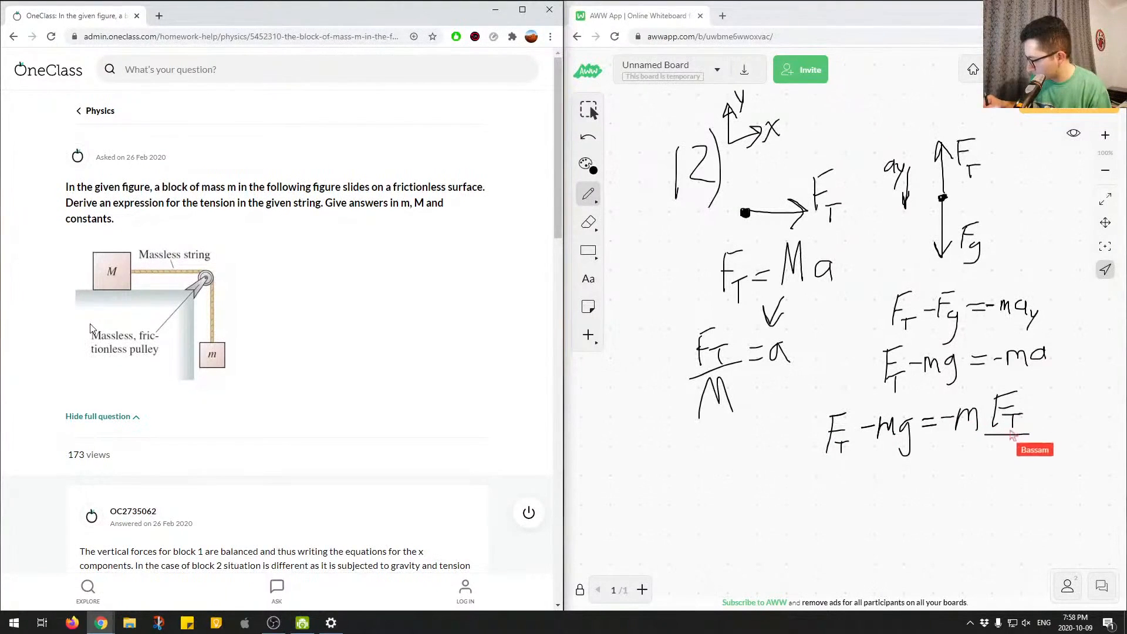
pyautogui.moveTo(988, 446); pyautogui.dragTo(1014, 481)
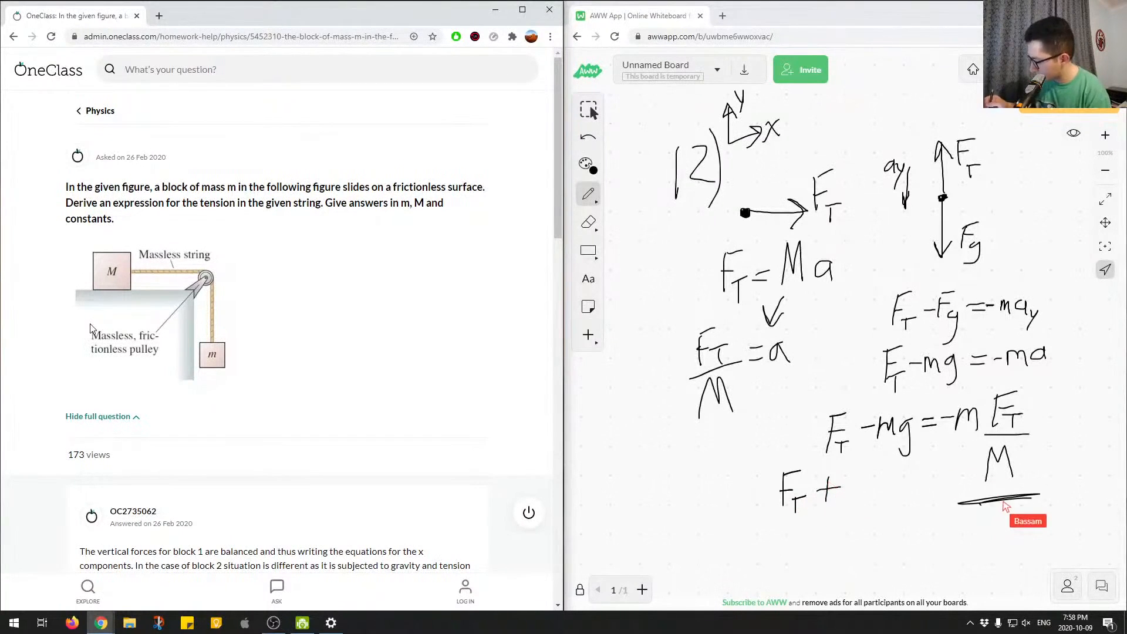
pyautogui.moveTo(905, 492)
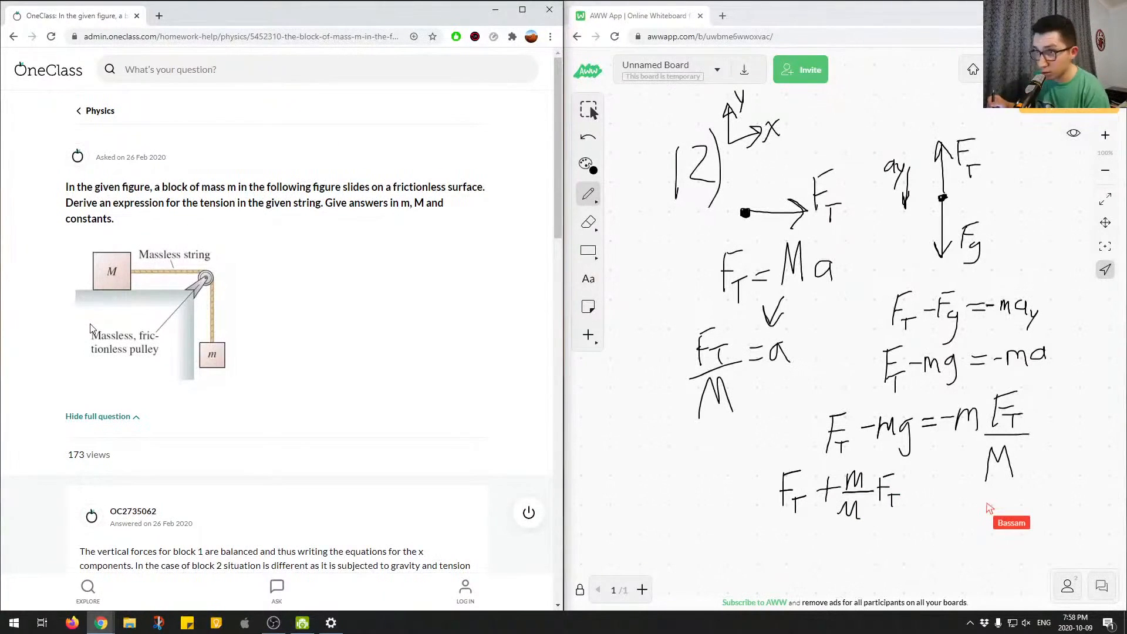
# - Finish the rearranged line as F_T + (m/M)F_T = mg
pyautogui.moveTo(898, 500); pyautogui.dragTo(955, 501)
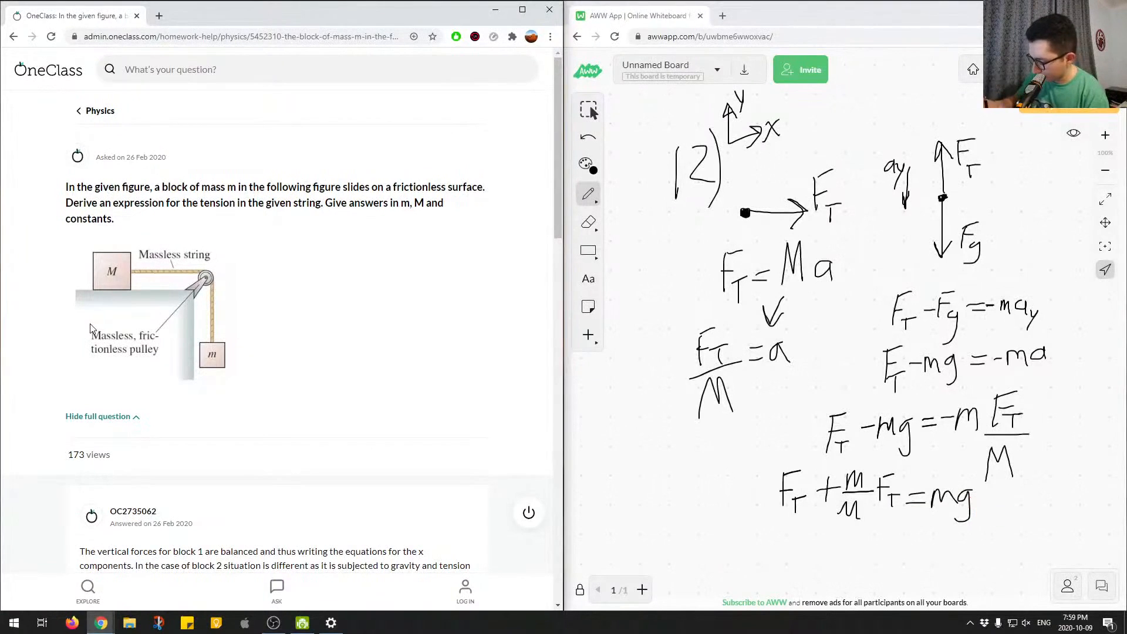
pyautogui.moveTo(975, 200)
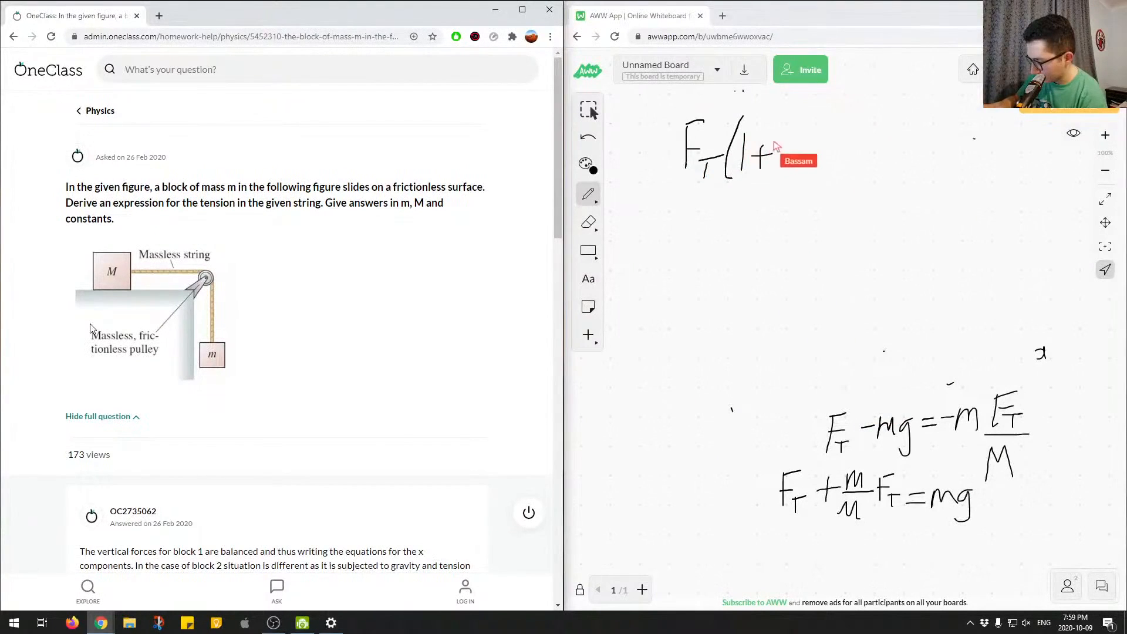
# - Write F_T(1 + m/M) = mg, then the result F_T = mg/(1 + m/M)
pyautogui.moveTo(783, 151); pyautogui.dragTo(826, 136)
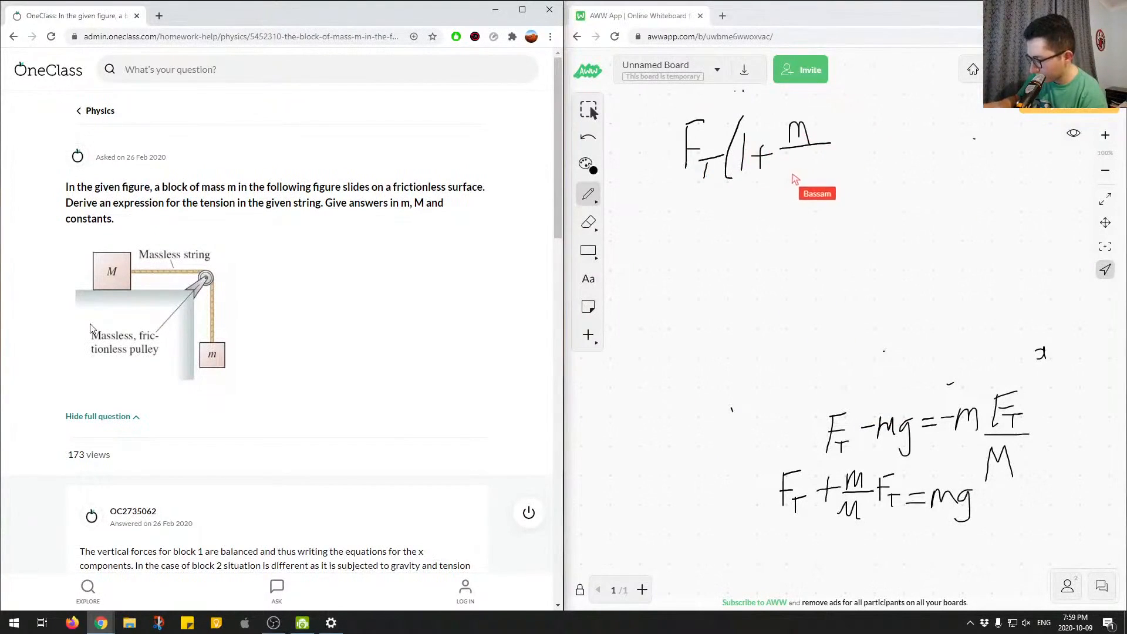
pyautogui.moveTo(799, 166); pyautogui.dragTo(863, 148)
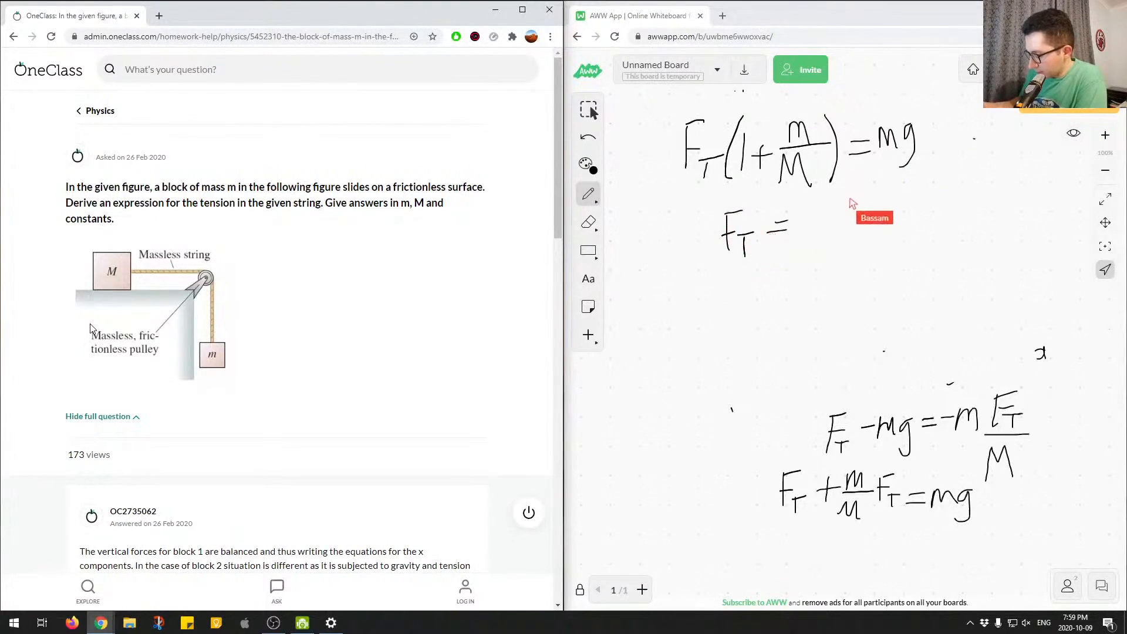
pyautogui.moveTo(852, 204); pyautogui.dragTo(899, 204)
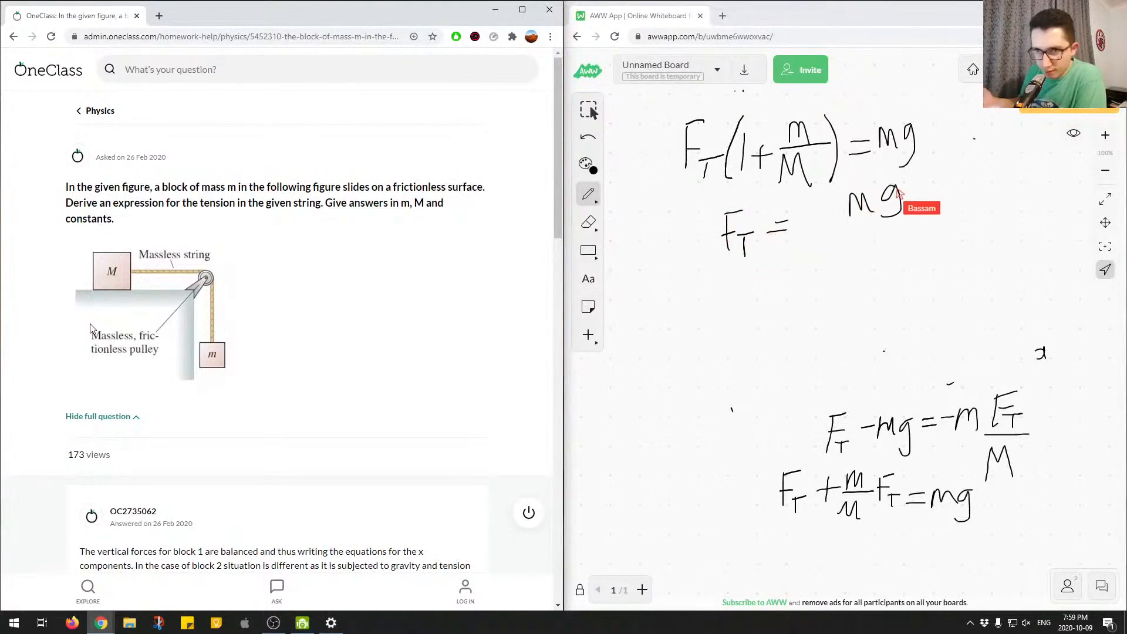
pyautogui.moveTo(795, 229); pyautogui.dragTo(921, 226)
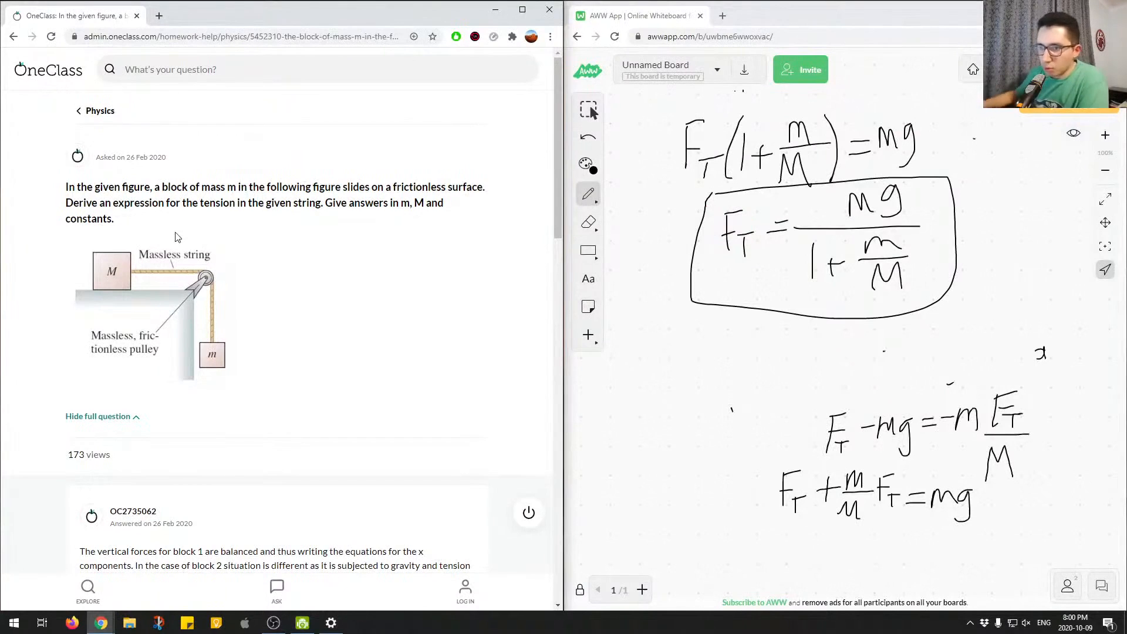
# - Scroll through the OneClass solution down to T = mg/(1 + m/M) and the Verify section
pyautogui.scroll(-3)
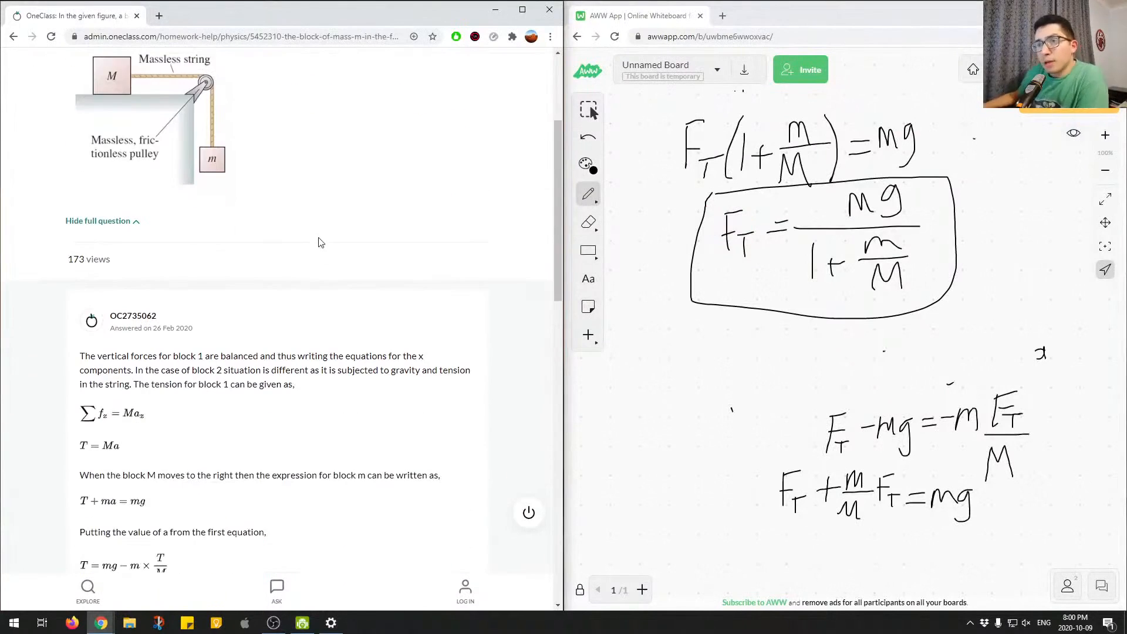
pyautogui.scroll(-3)
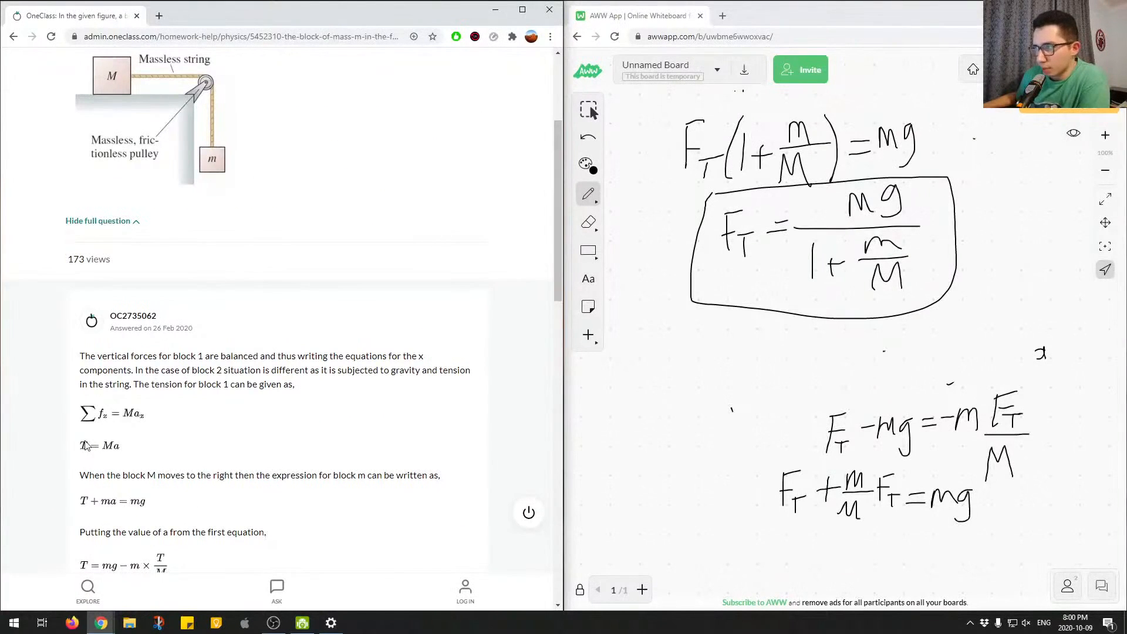
pyautogui.moveTo(45, 422)
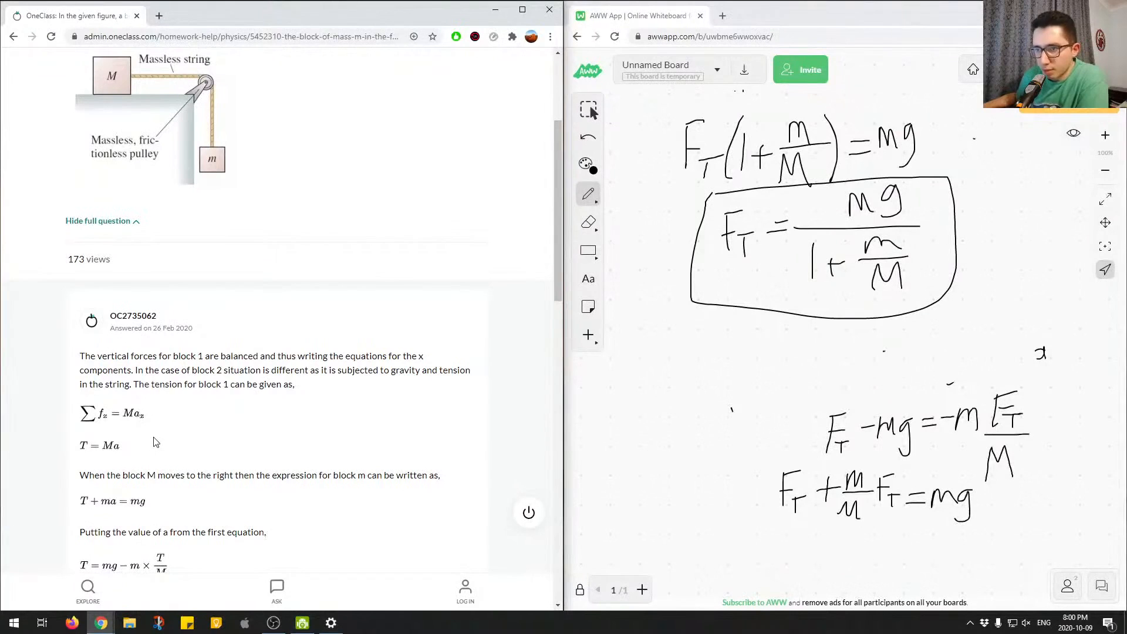
pyautogui.scroll(-3)
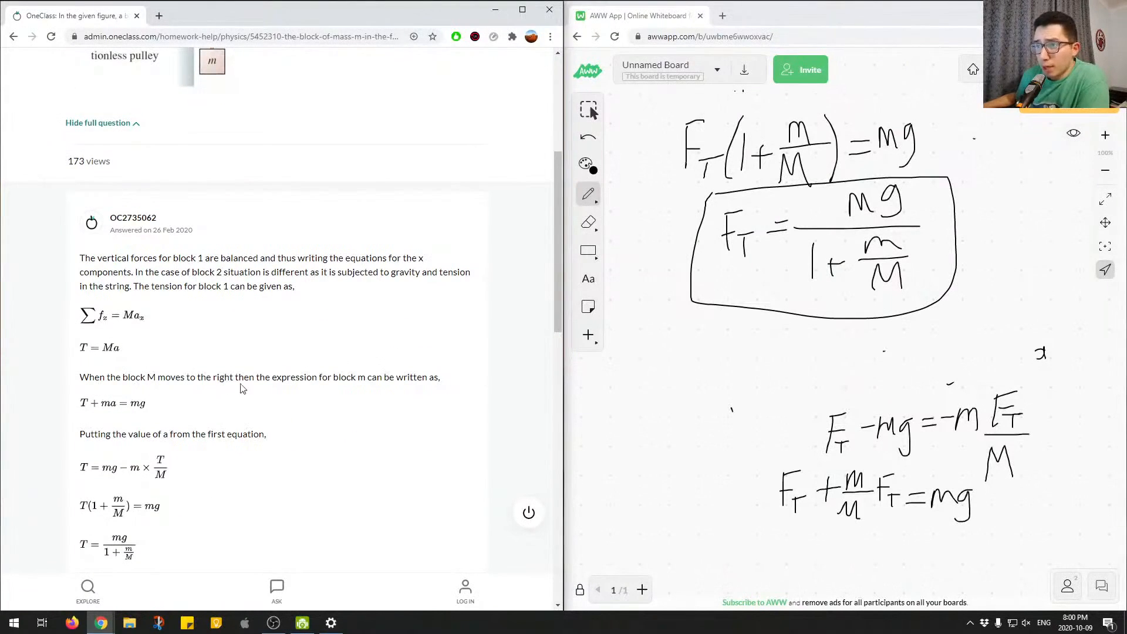
pyautogui.moveTo(359, 389)
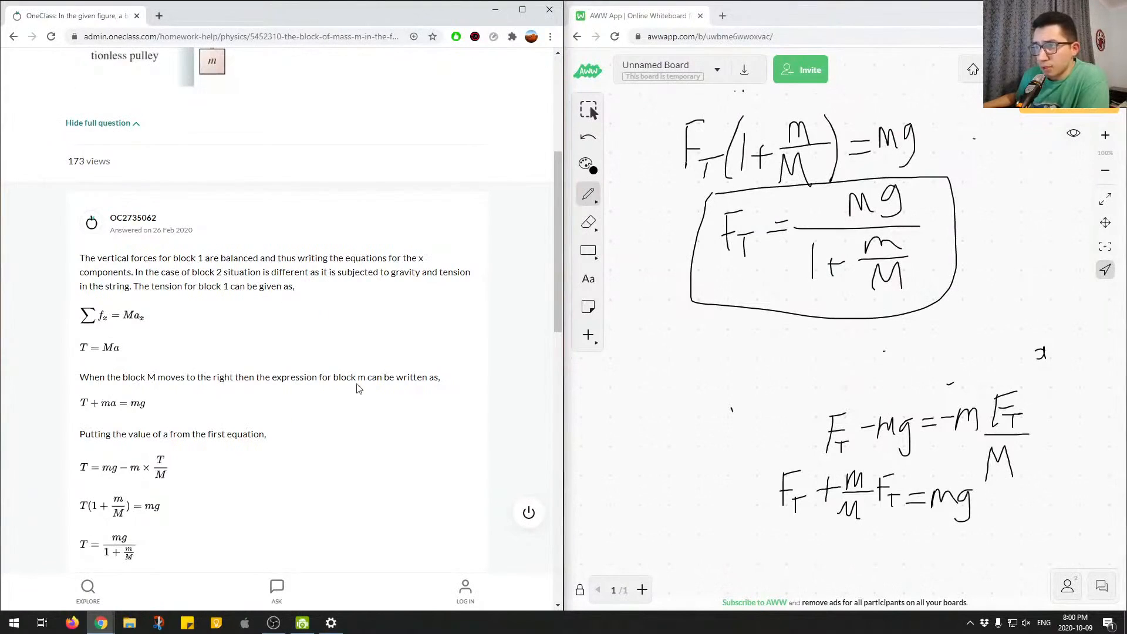
pyautogui.moveTo(149, 401)
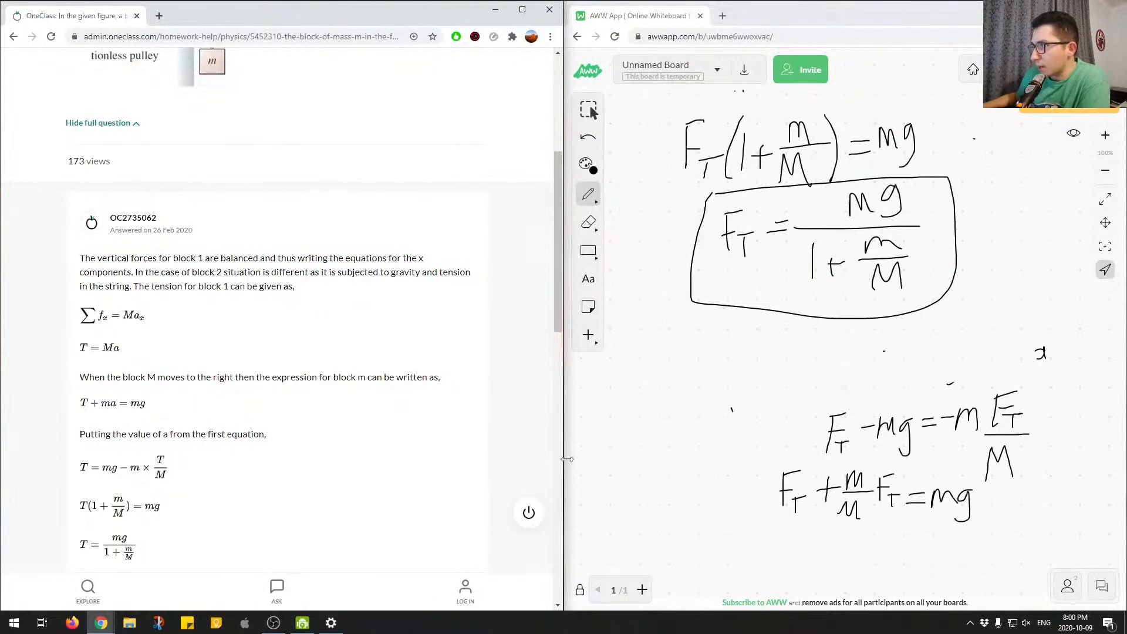
pyautogui.moveTo(156, 446)
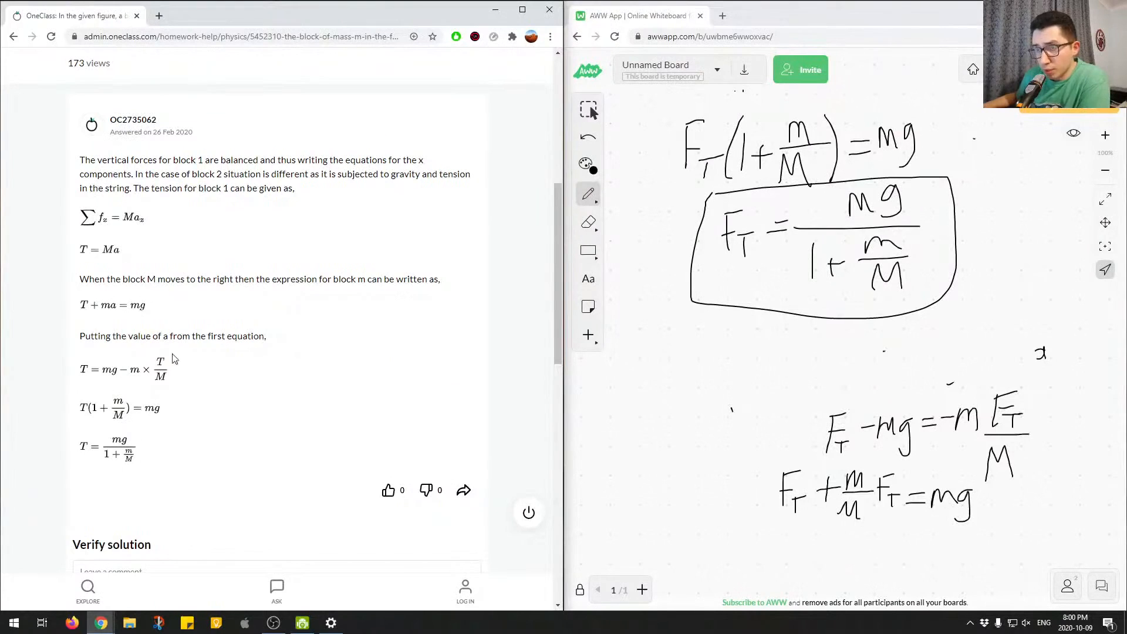
pyautogui.moveTo(108, 458)
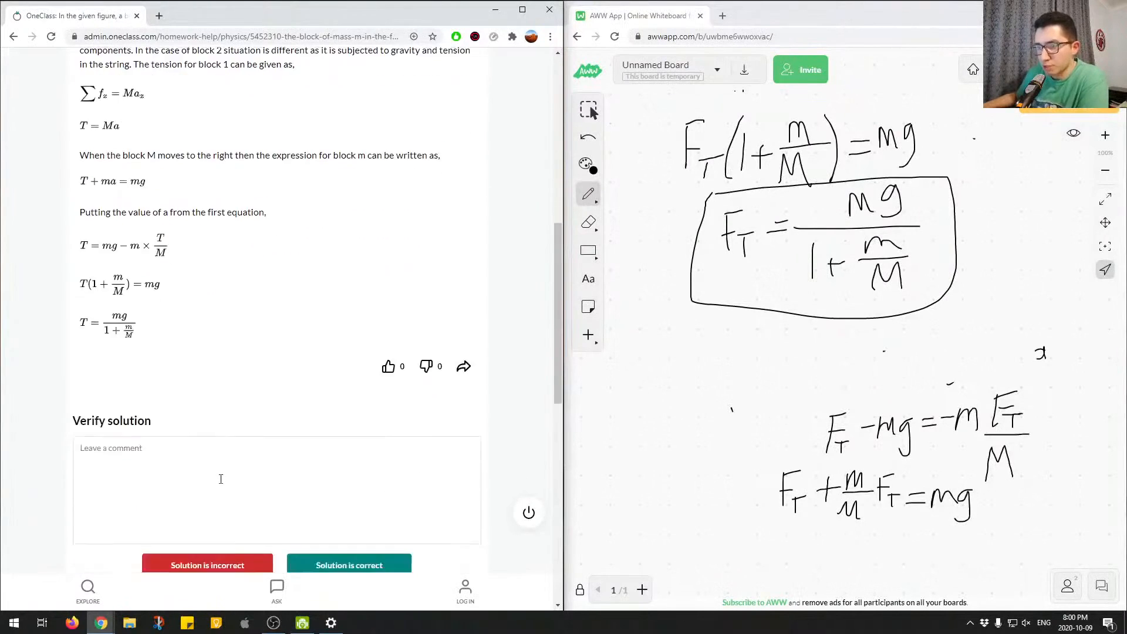
# - Comment 'Correct answer. Great job!' and submit the solution as correct
pyautogui.scroll(-3)
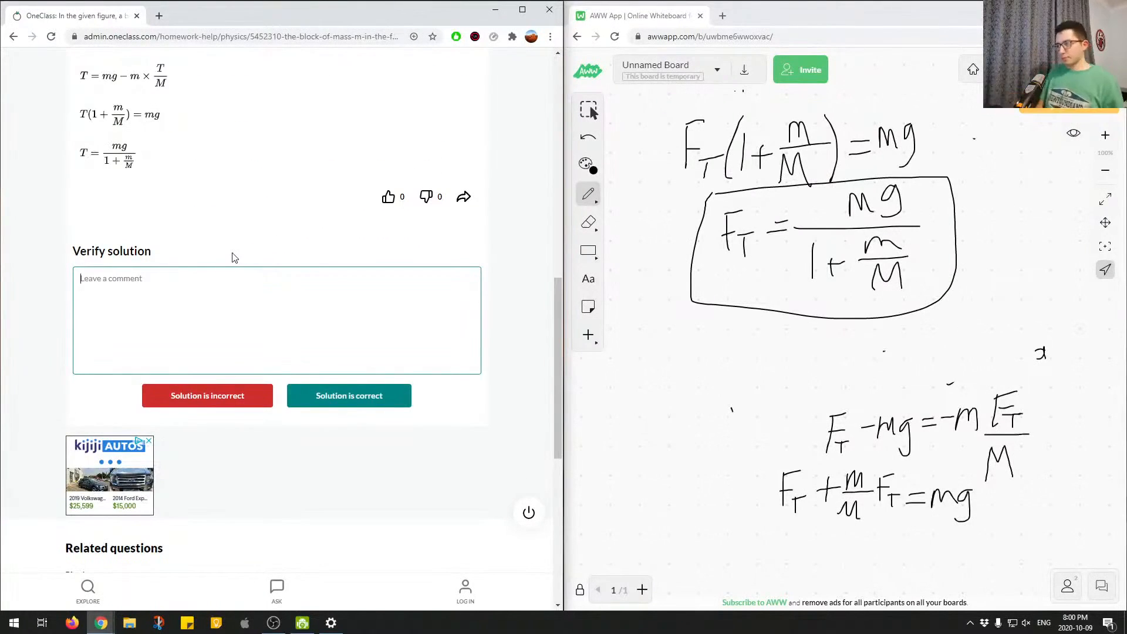
pyautogui.write('Correct answer. Great job')
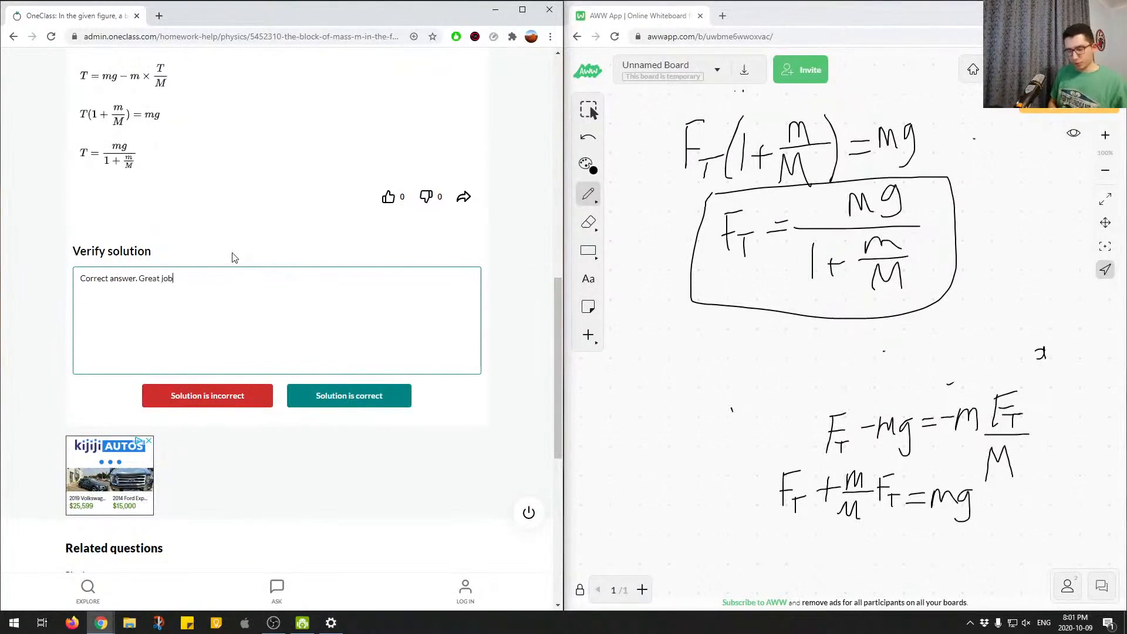
pyautogui.write('!')
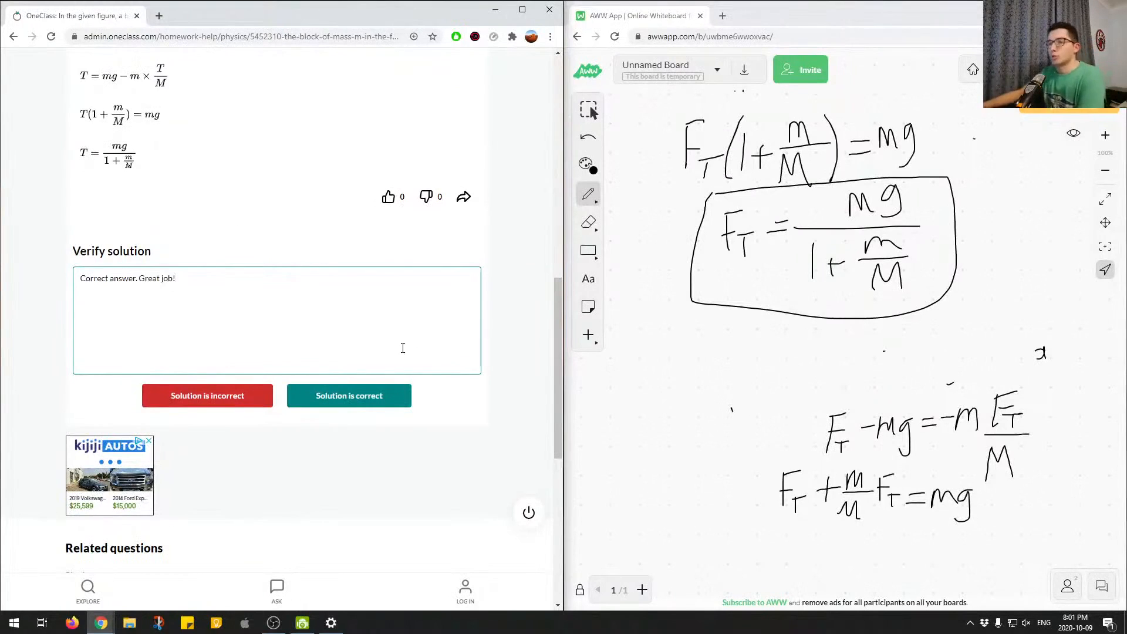
pyautogui.click(348, 395)
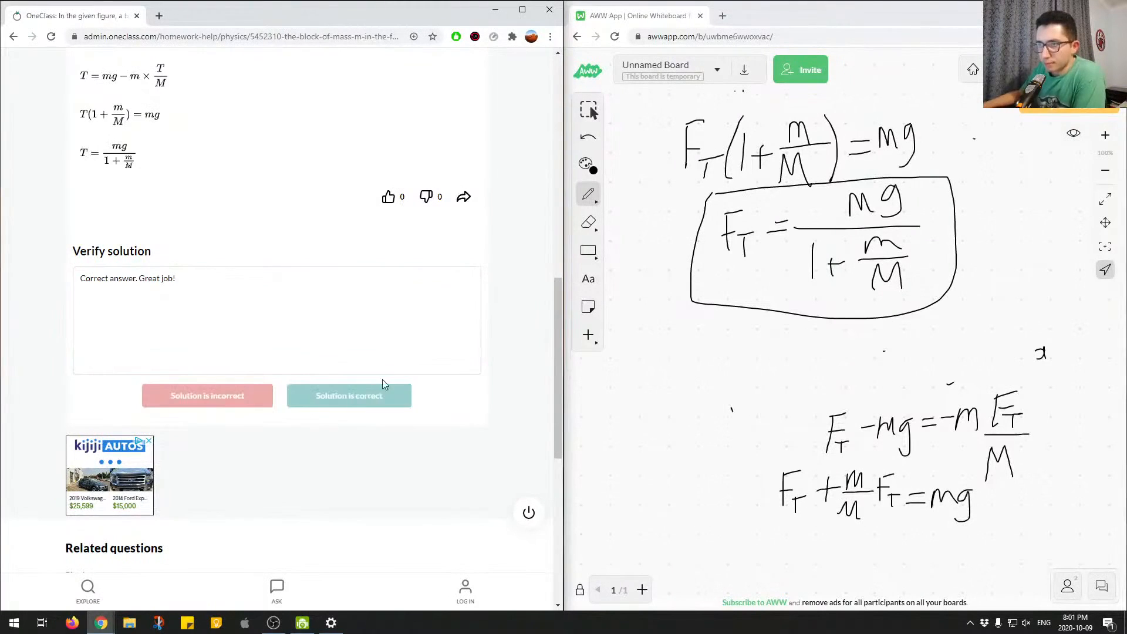